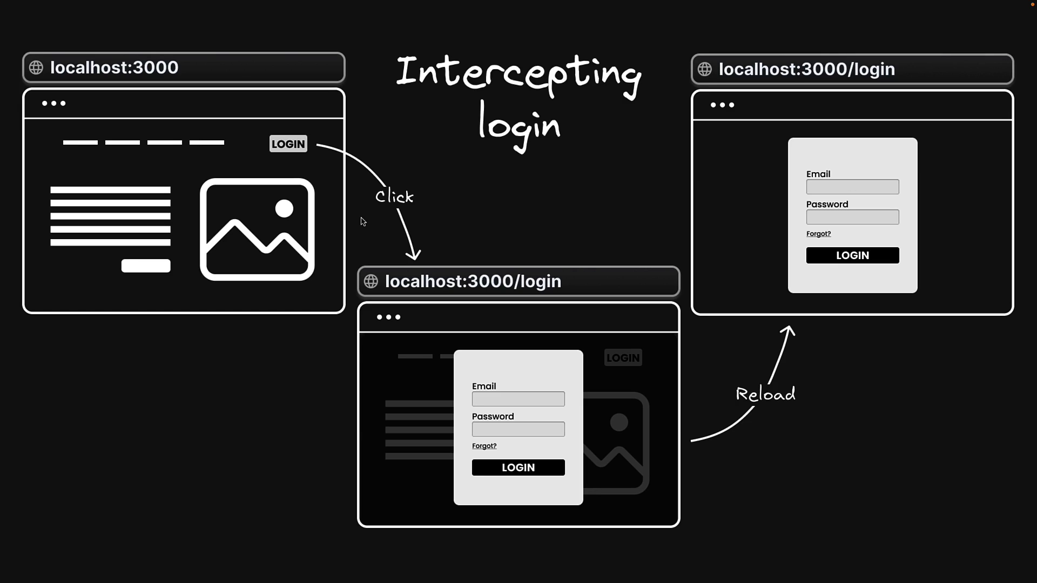
mouse_move(301, 168)
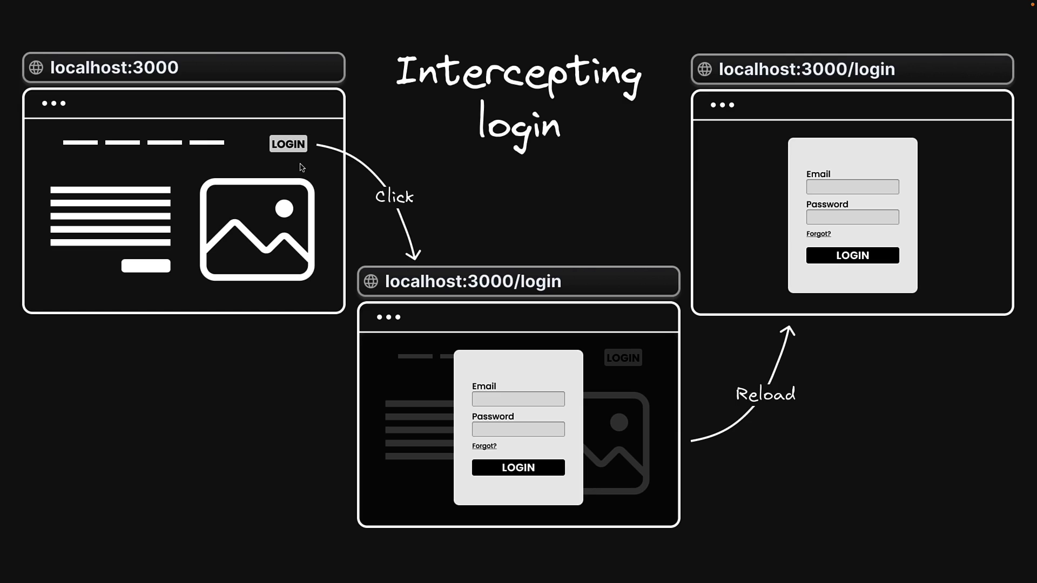
mouse_move(807, 132)
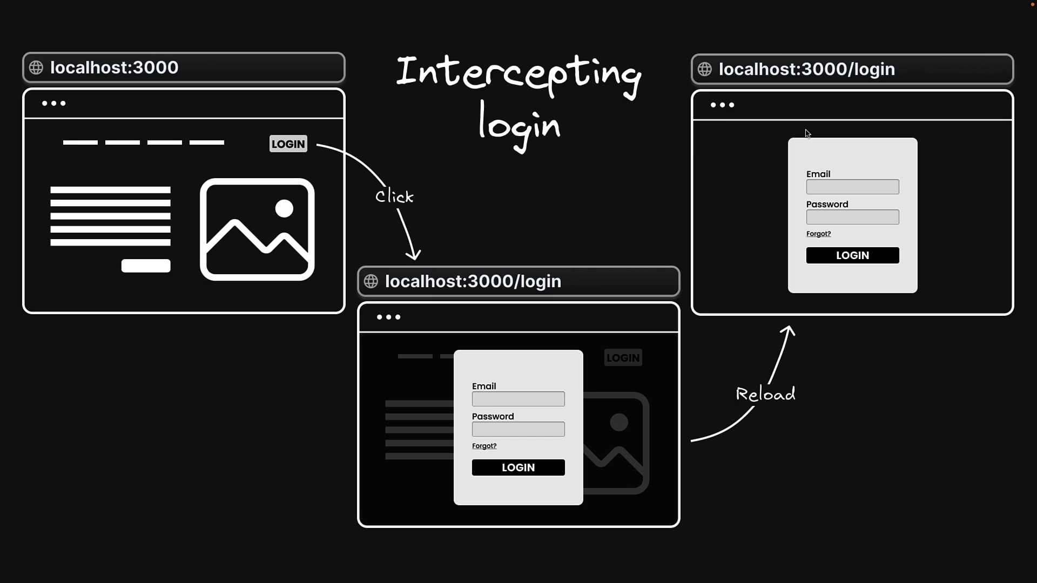
mouse_move(356, 166)
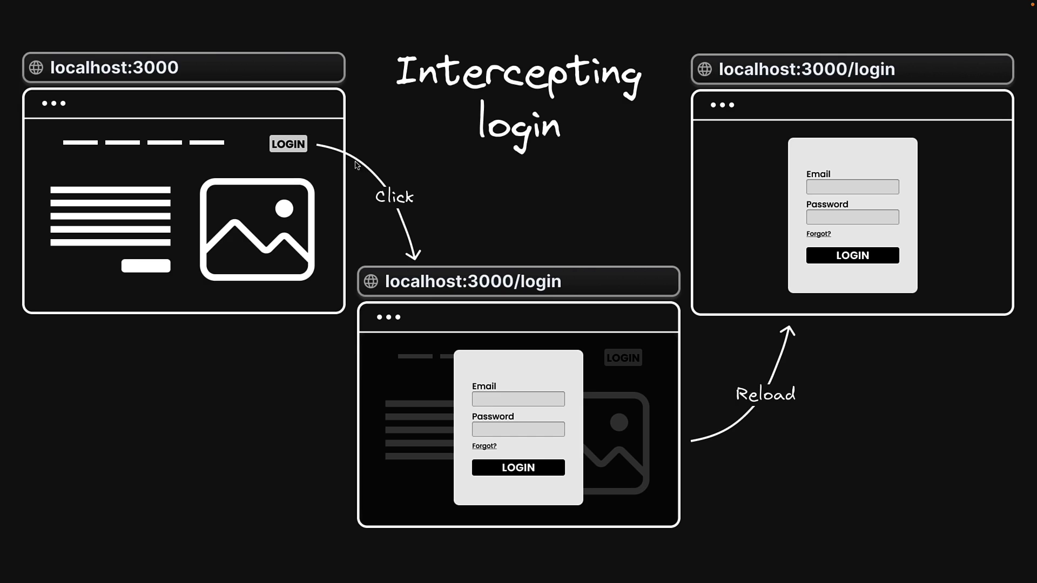
mouse_move(330, 162)
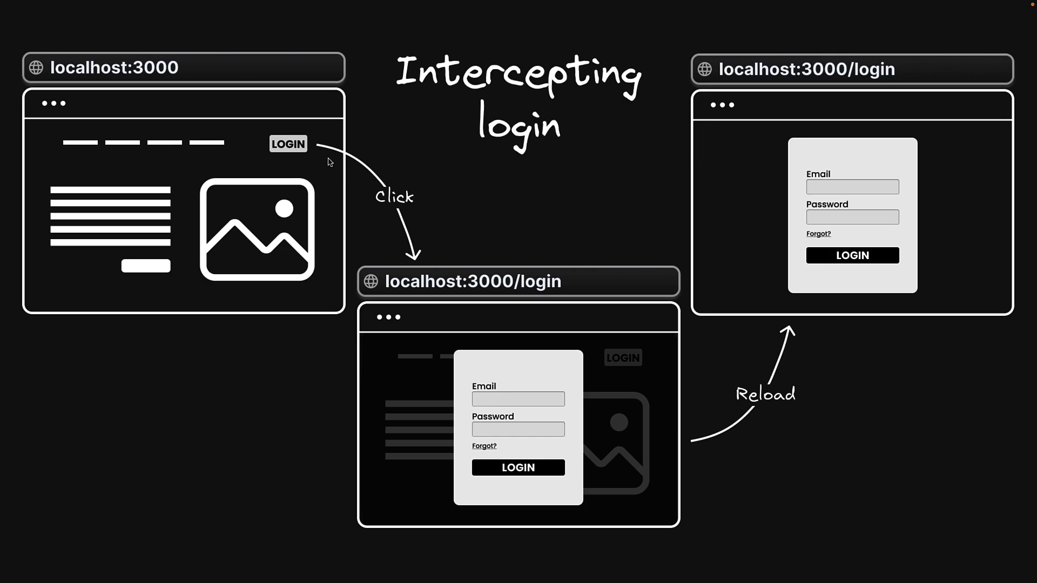
mouse_move(441, 259)
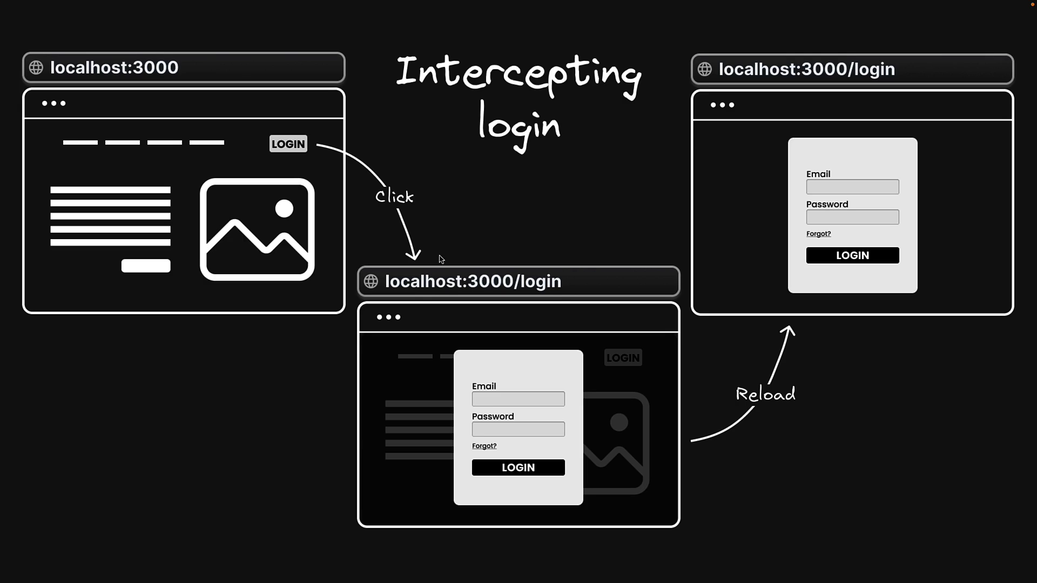
mouse_move(522, 294)
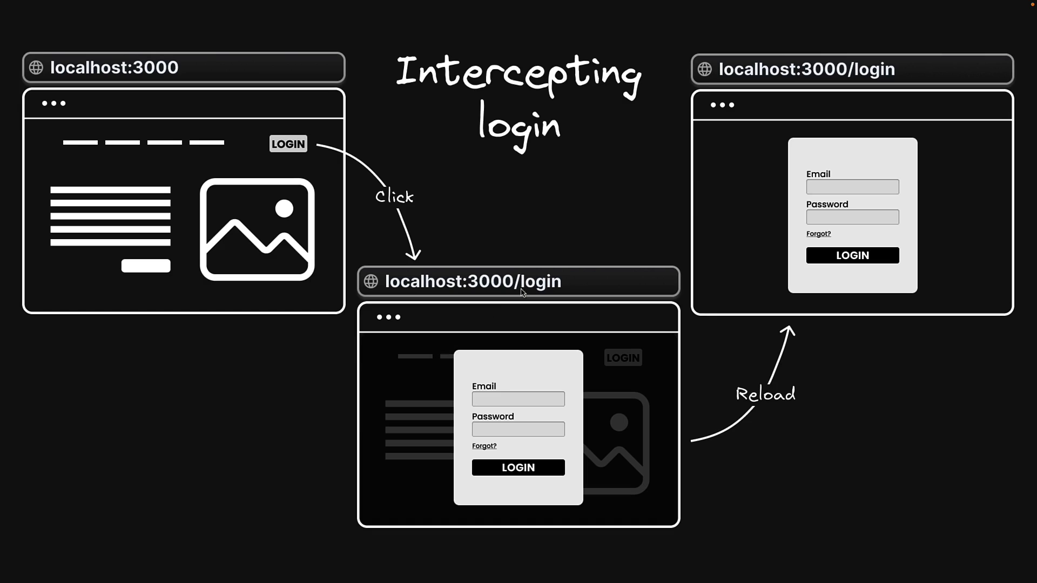
mouse_move(547, 291)
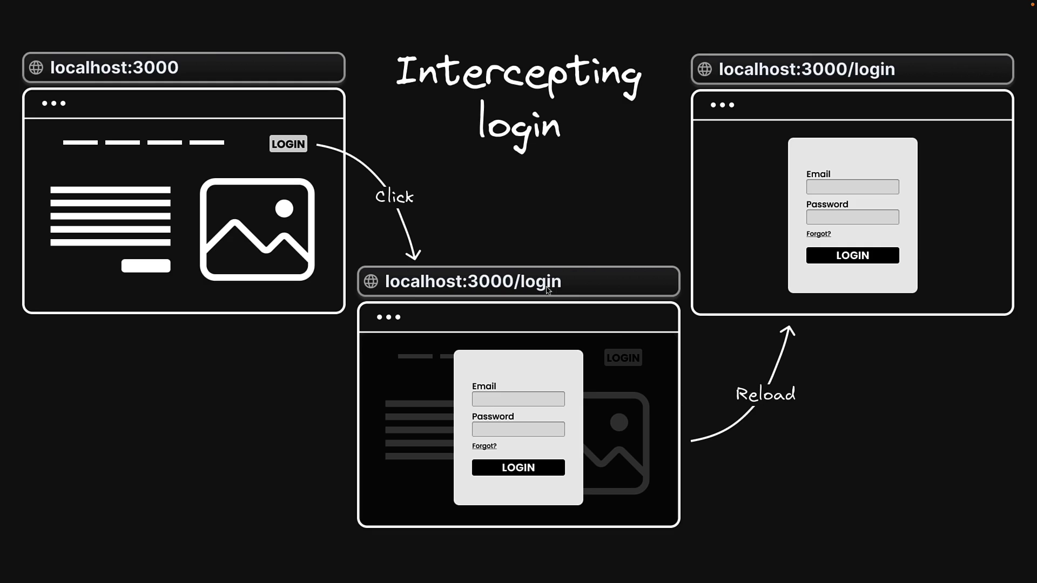
mouse_move(769, 408)
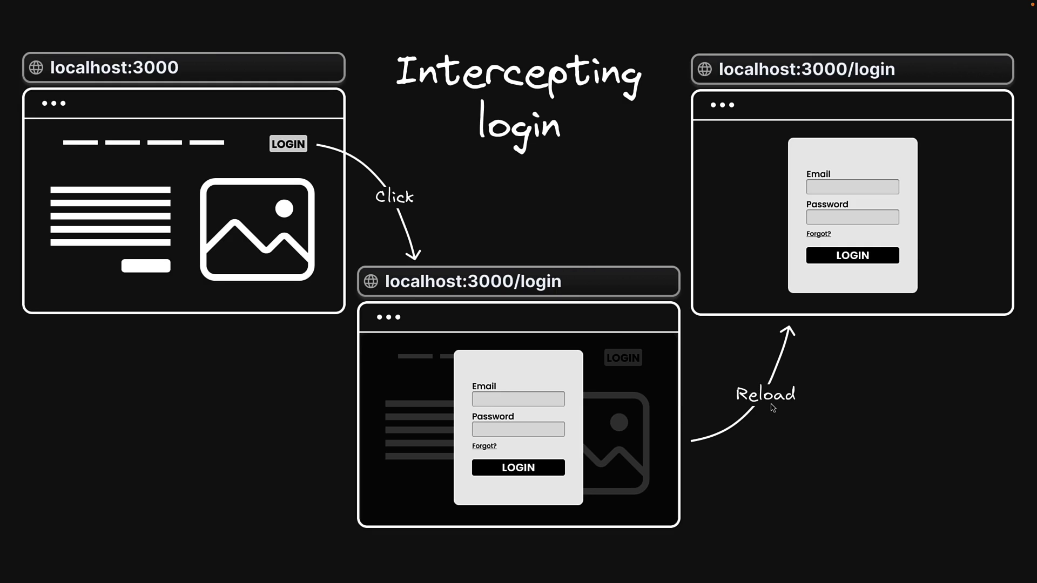
mouse_move(859, 224)
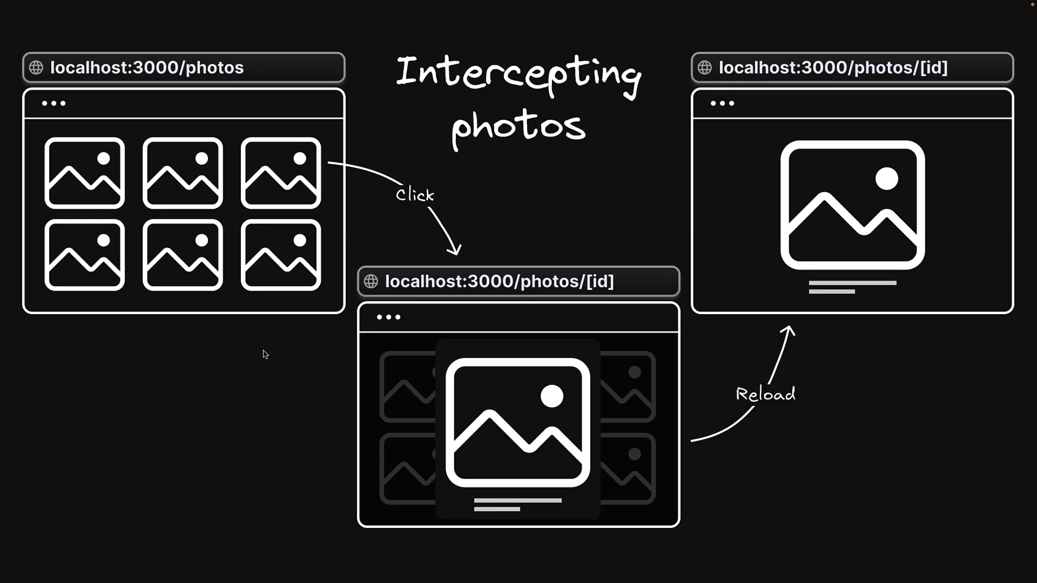
mouse_move(157, 227)
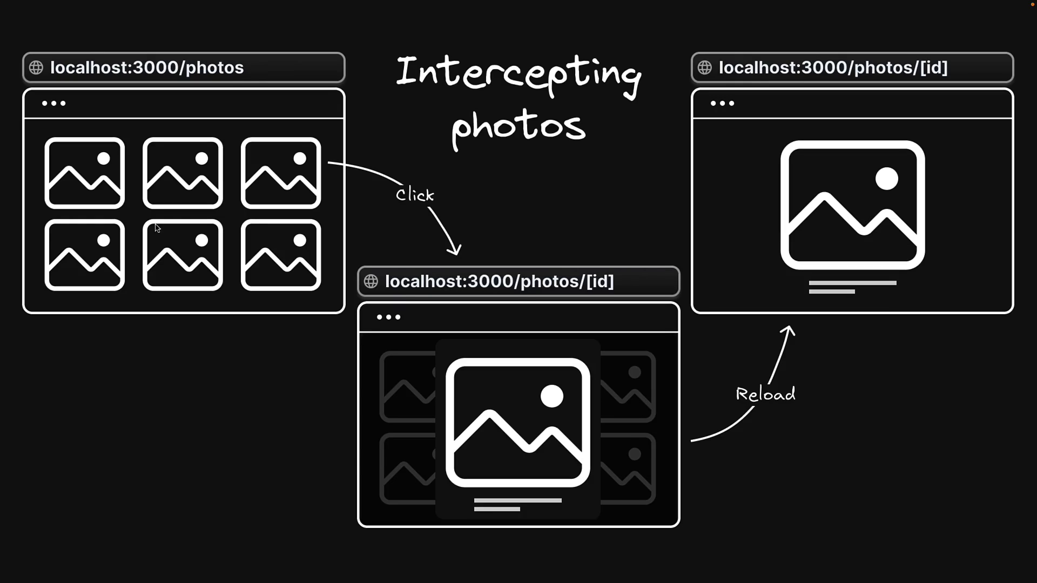
mouse_move(187, 229)
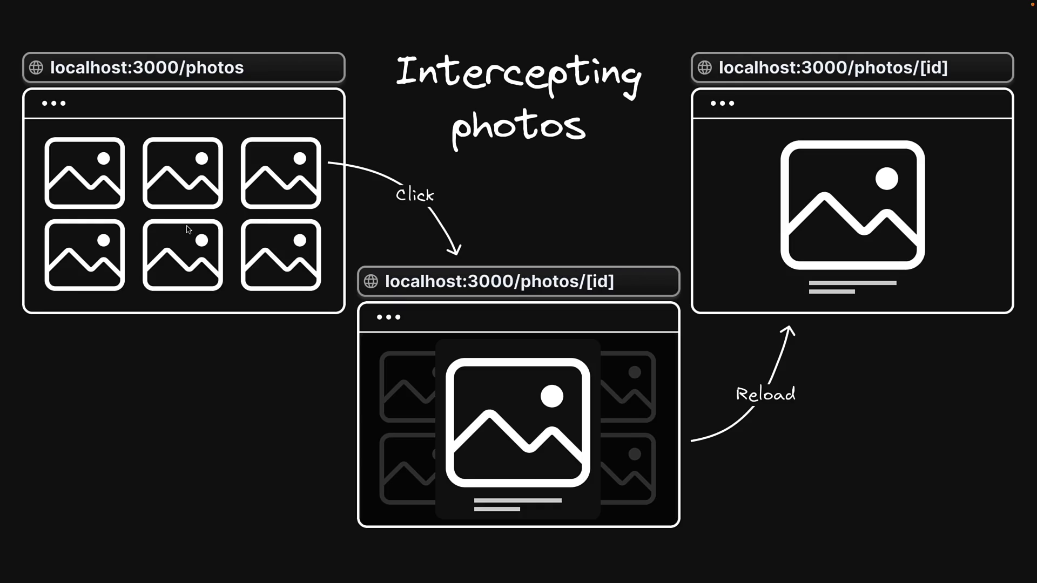
mouse_move(227, 195)
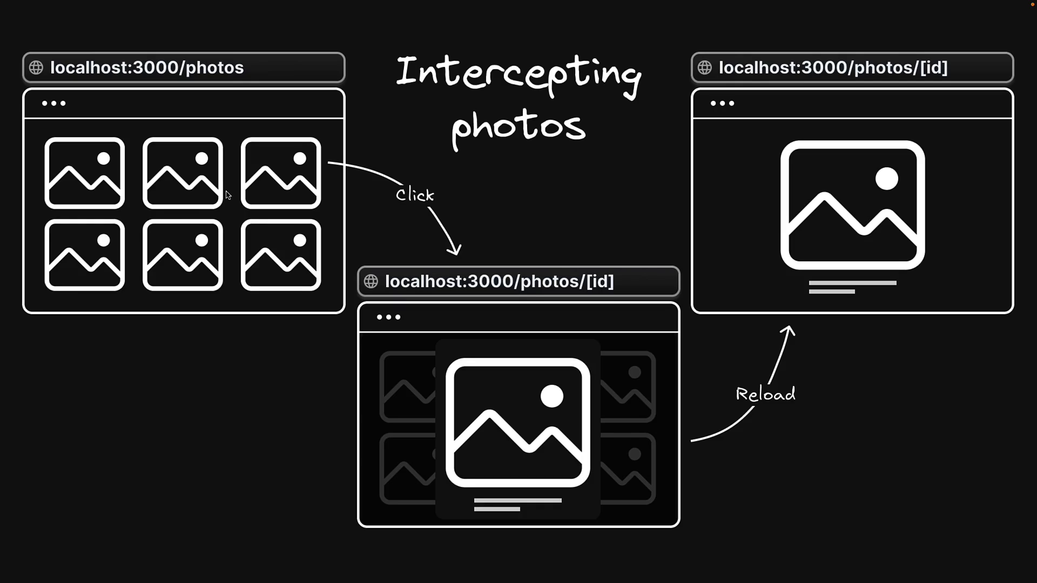
mouse_move(740, 233)
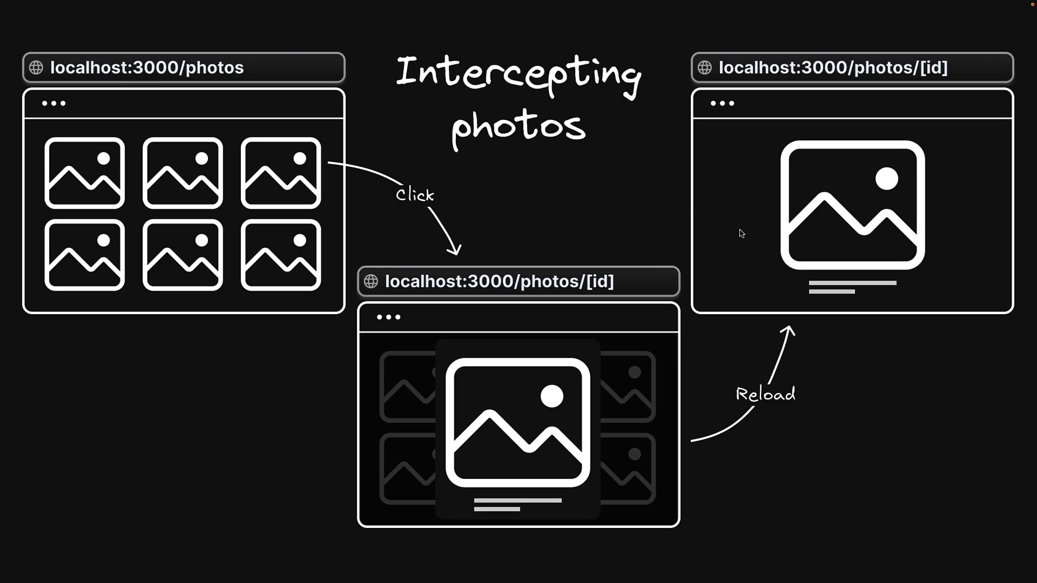
mouse_move(764, 242)
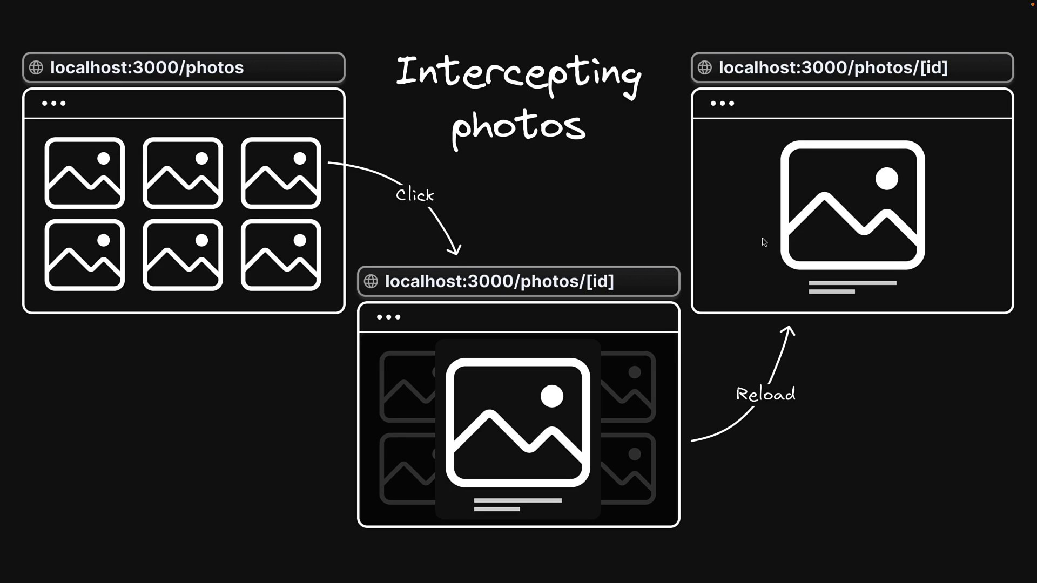
mouse_move(282, 168)
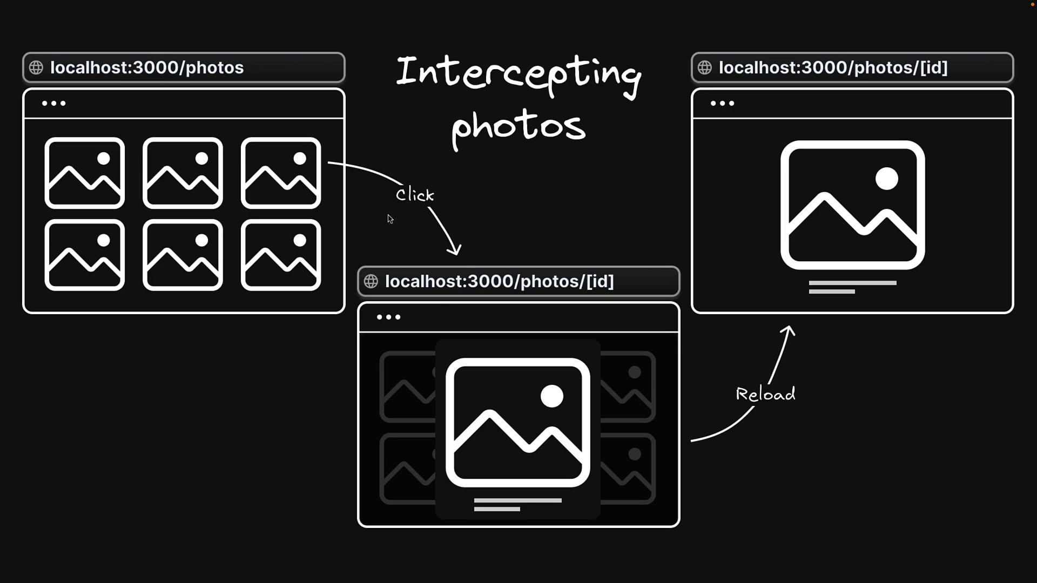
mouse_move(496, 398)
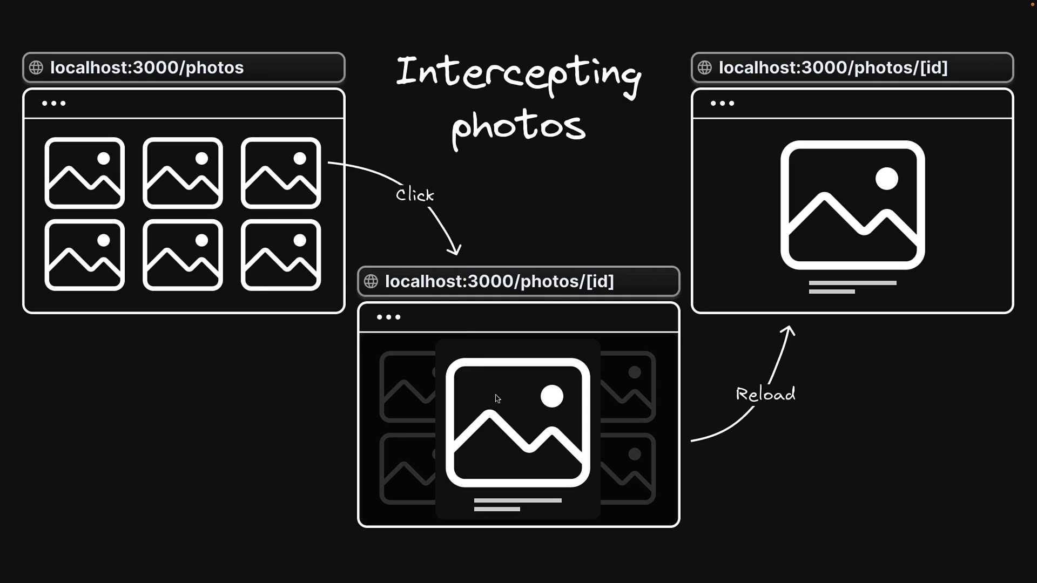
mouse_move(498, 430)
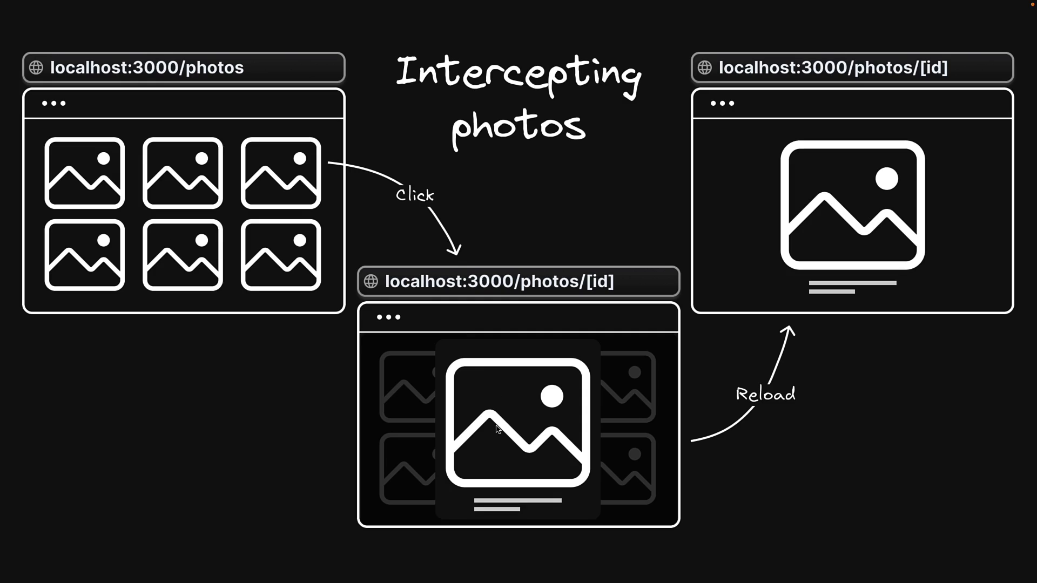
mouse_move(579, 325)
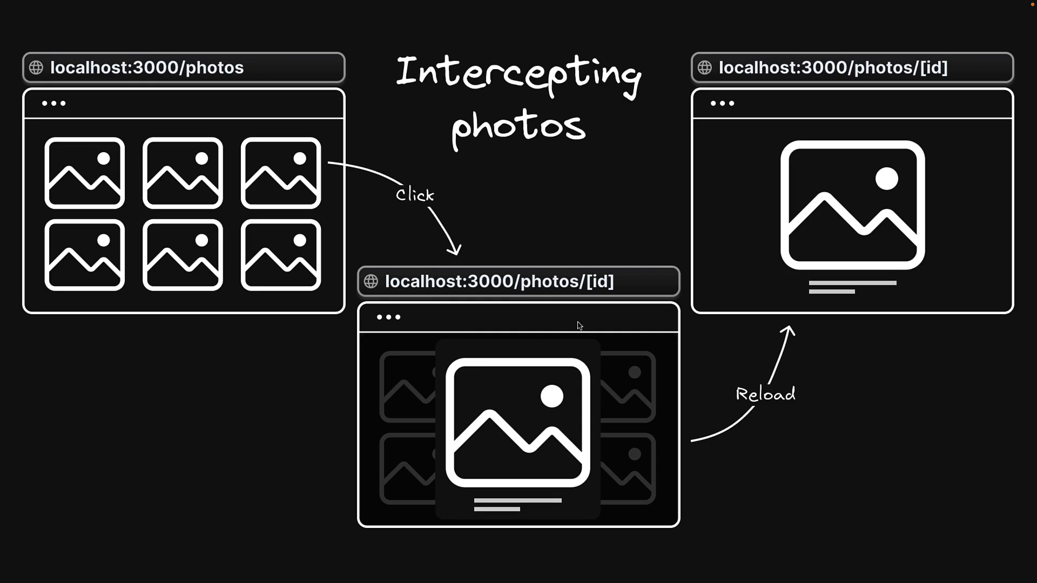
mouse_move(556, 326)
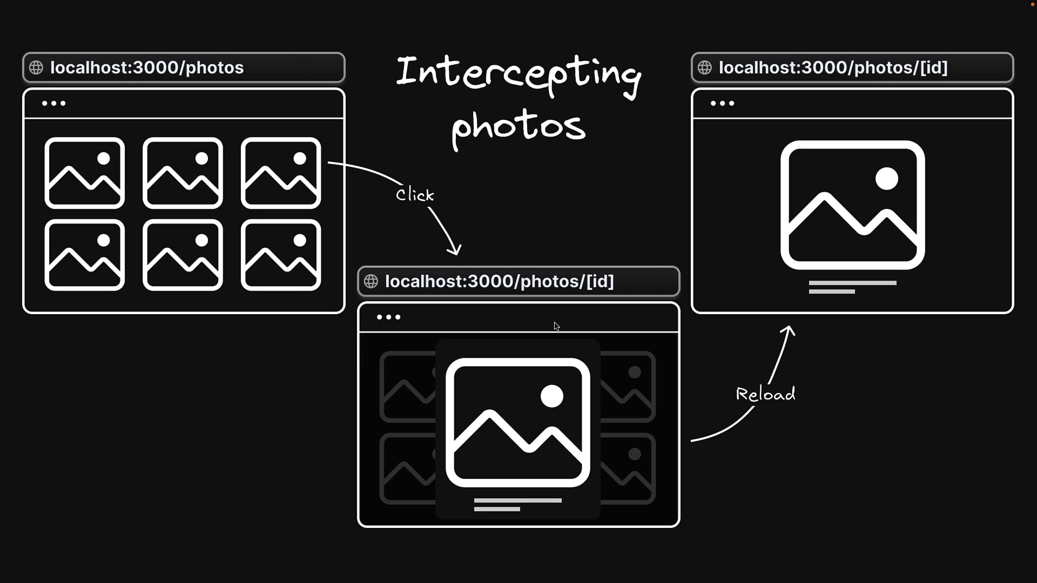
mouse_move(590, 312)
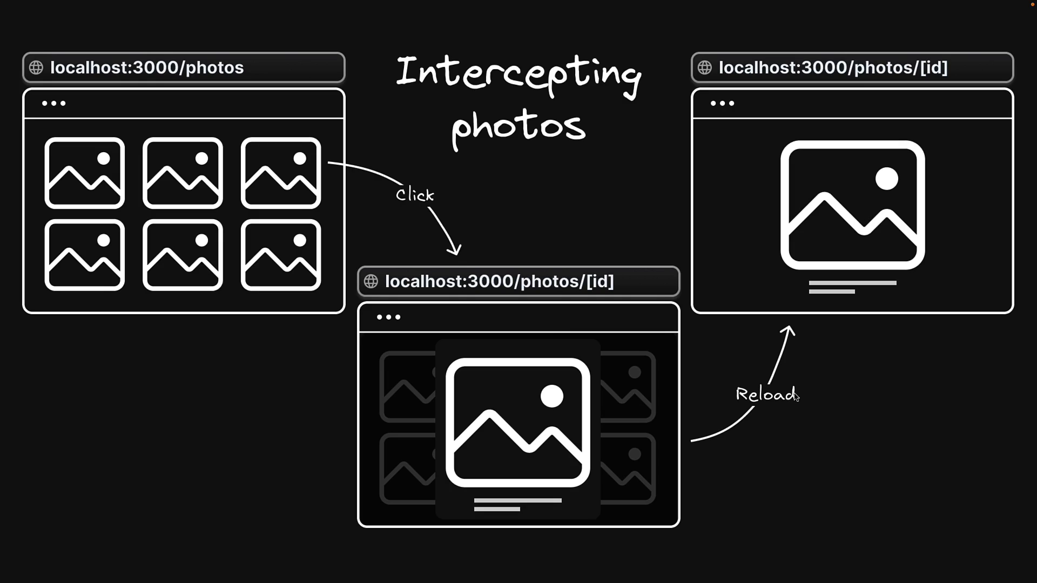
mouse_move(879, 230)
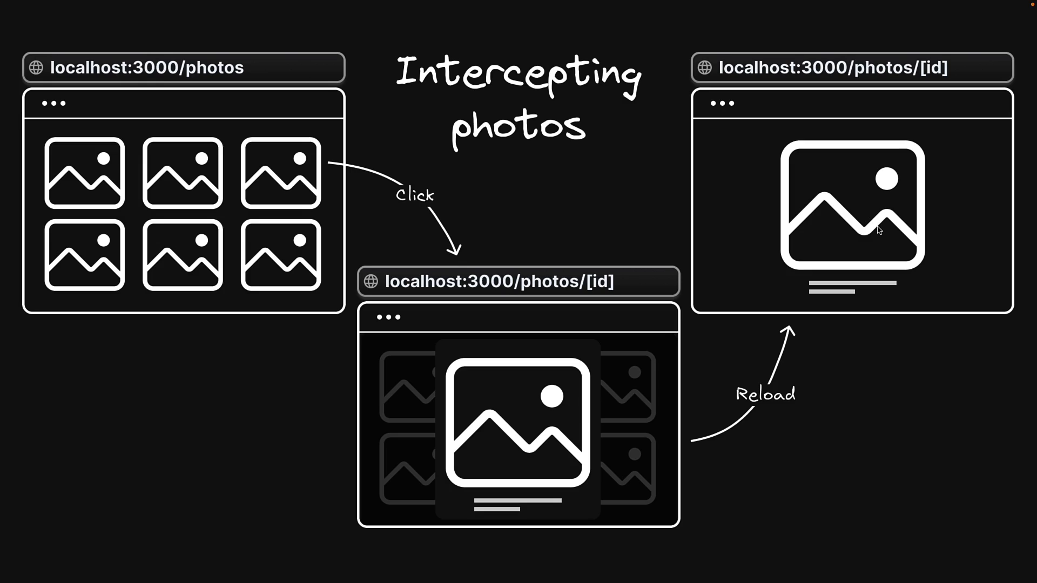
mouse_move(940, 243)
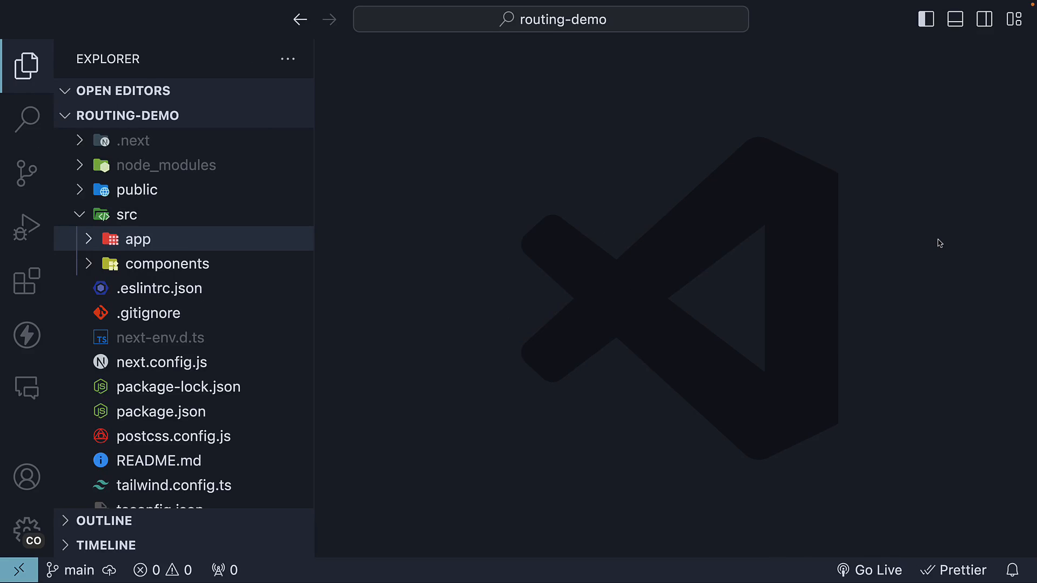
mouse_move(247, 241)
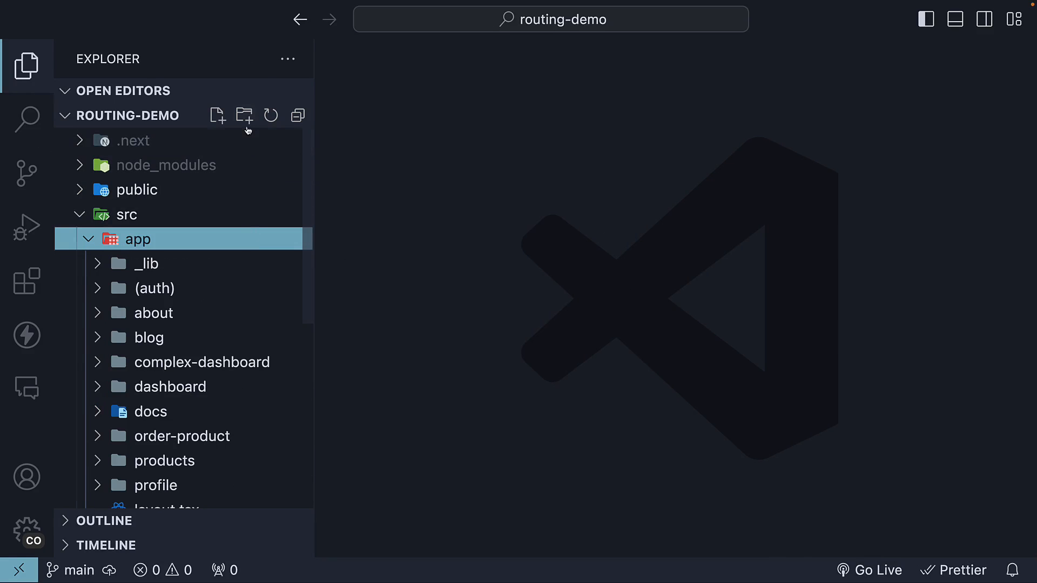
- Create a new folder named f1 inside the src/app directory
left_click(245, 115)
type("f1")
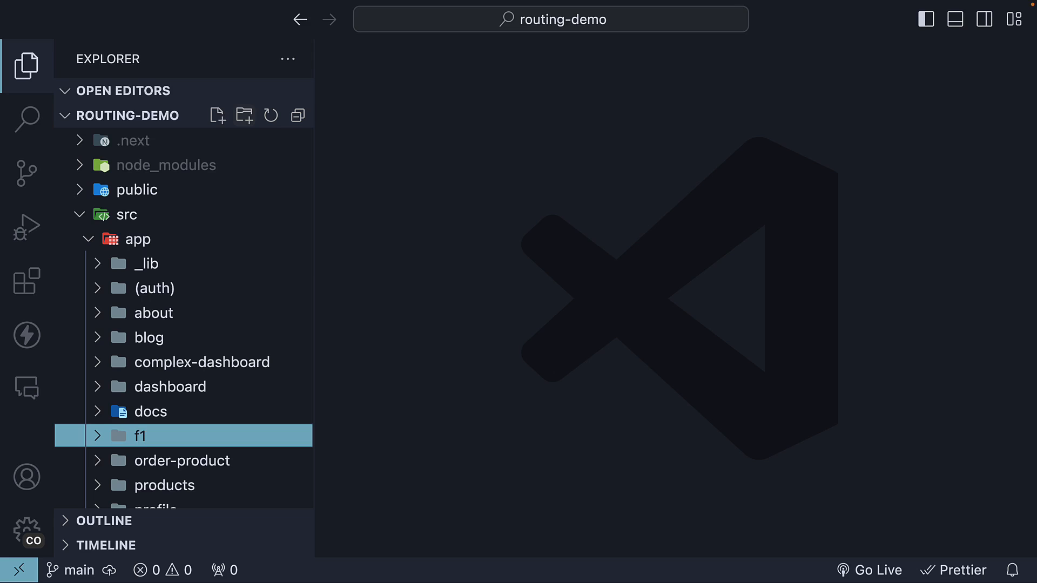
mouse_move(218, 115)
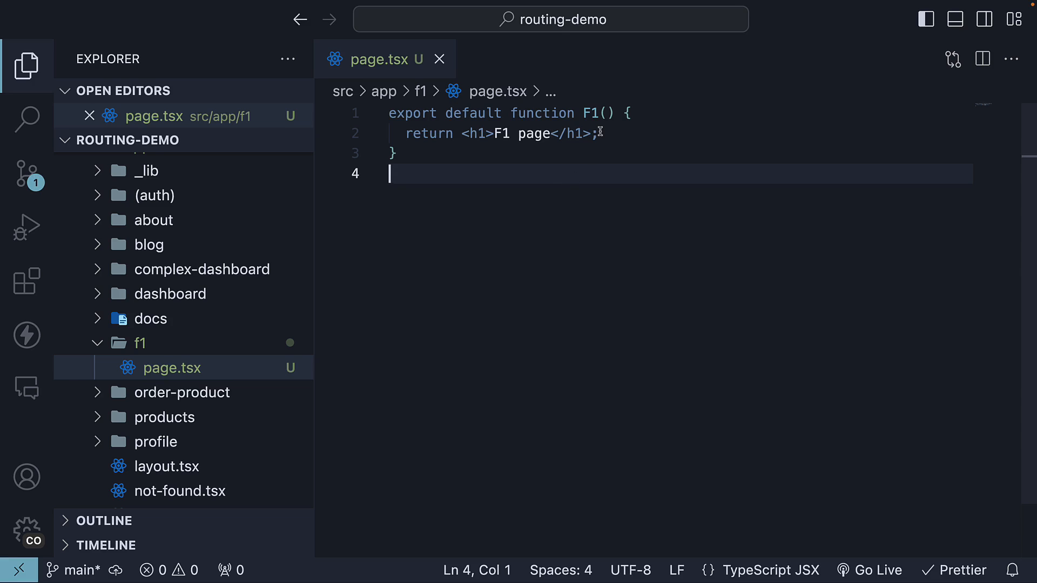
mouse_move(556, 239)
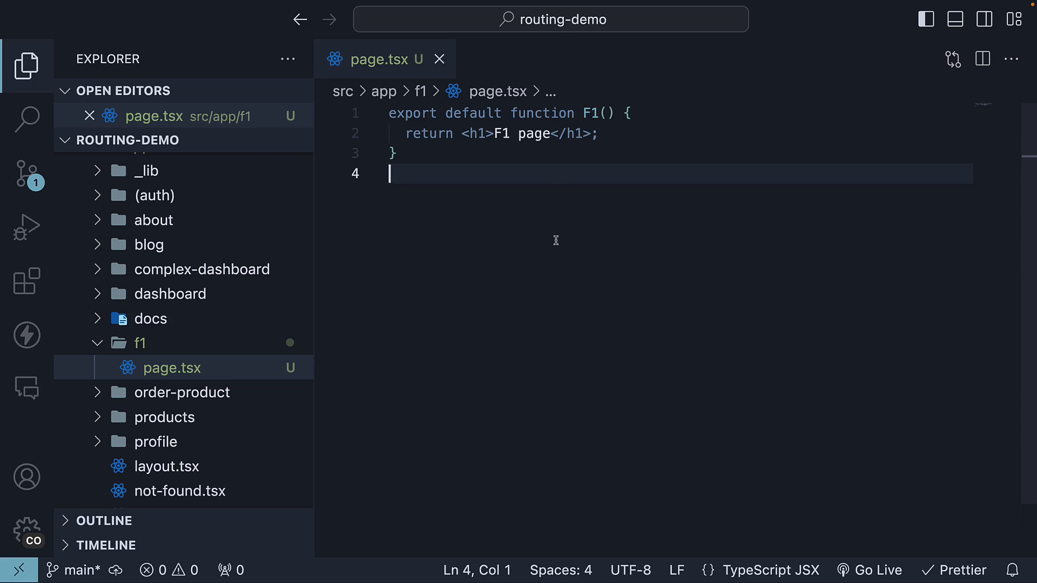
- Create an f2 folder inside f1 holding a copy of the F1 page.tsx
left_click(140, 343)
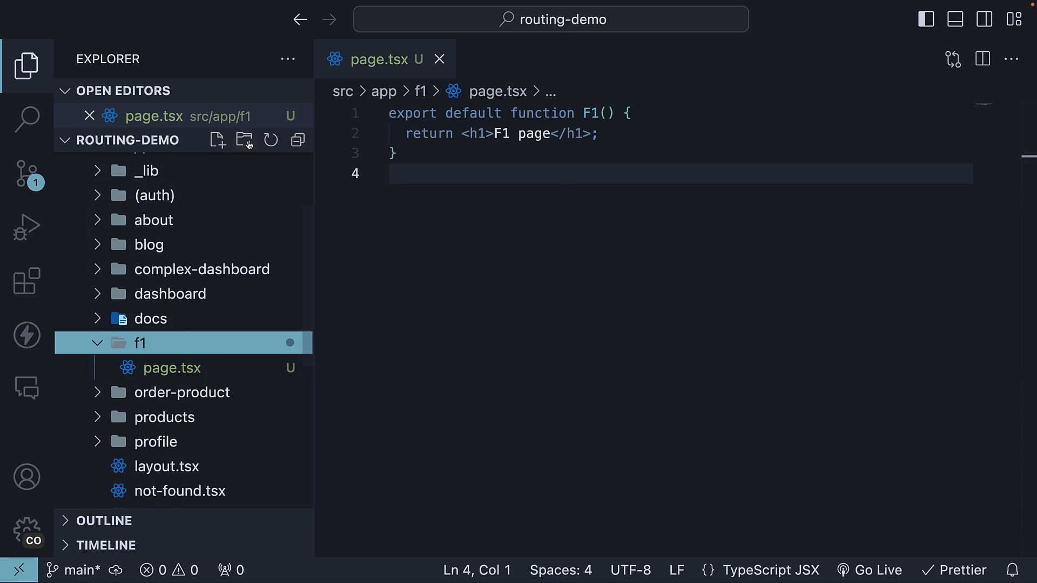
left_click(244, 139)
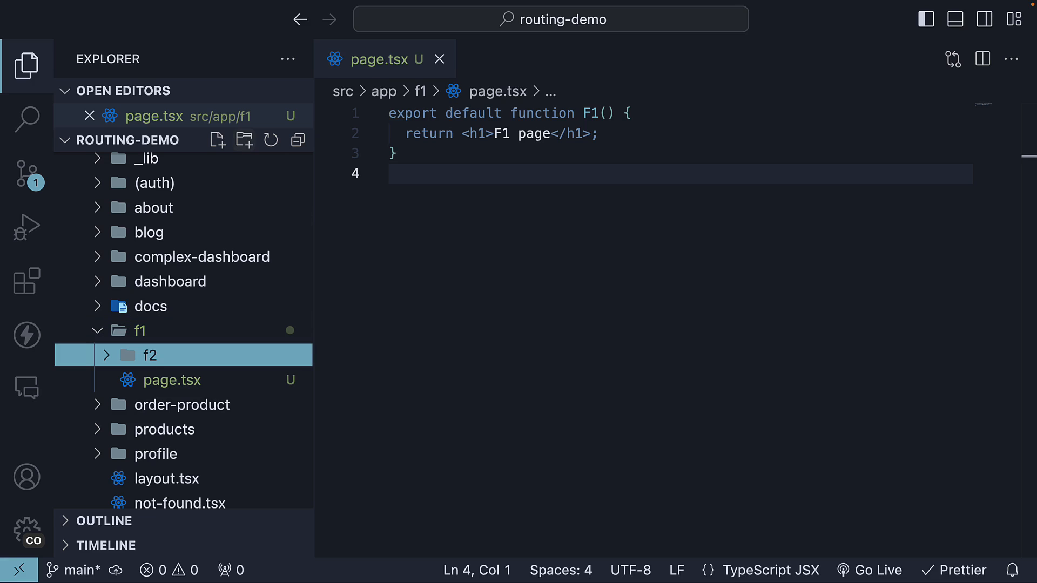
left_click(173, 379)
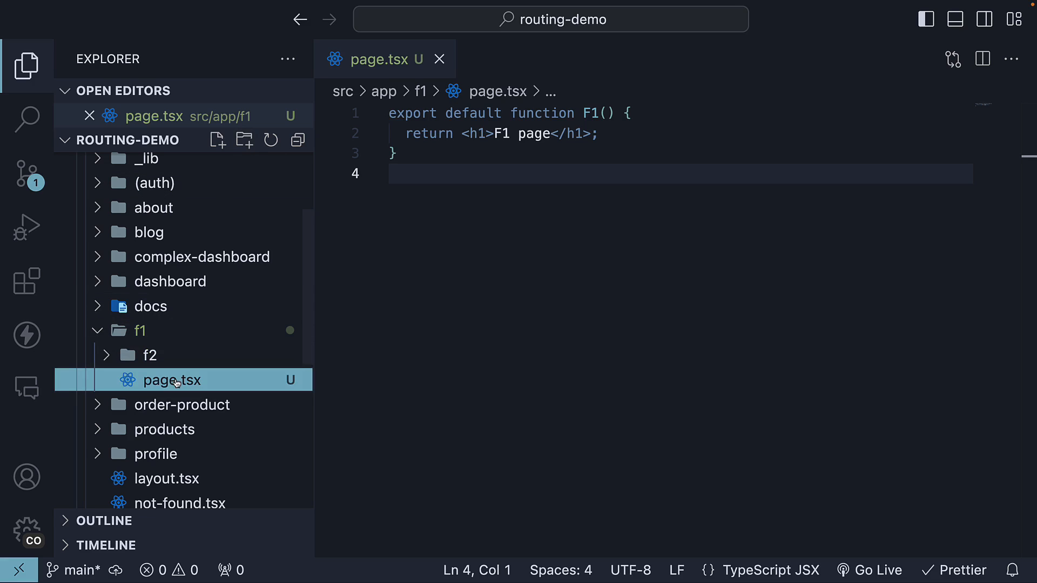
mouse_move(179, 366)
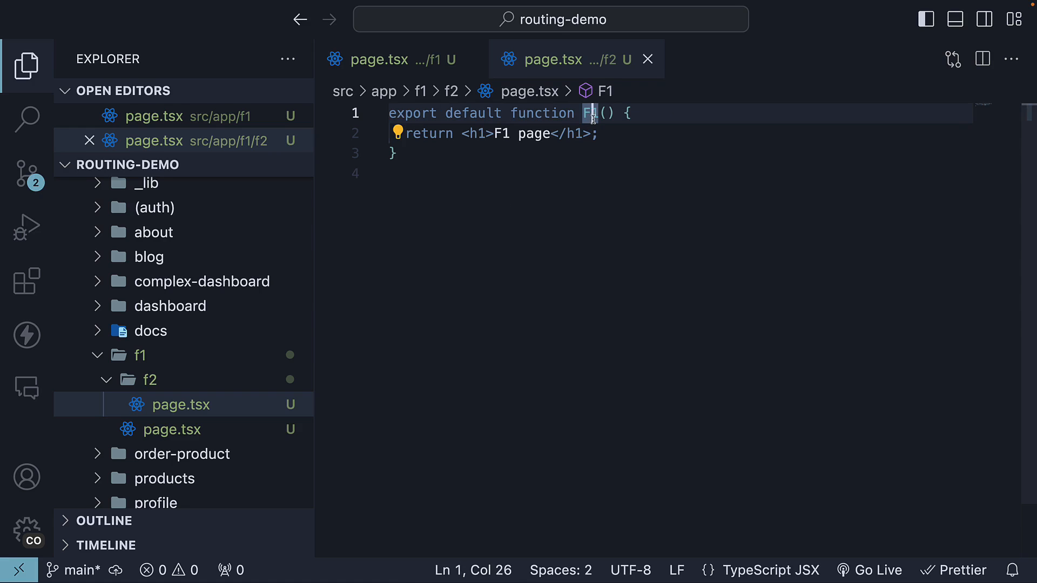
left_click(172, 429)
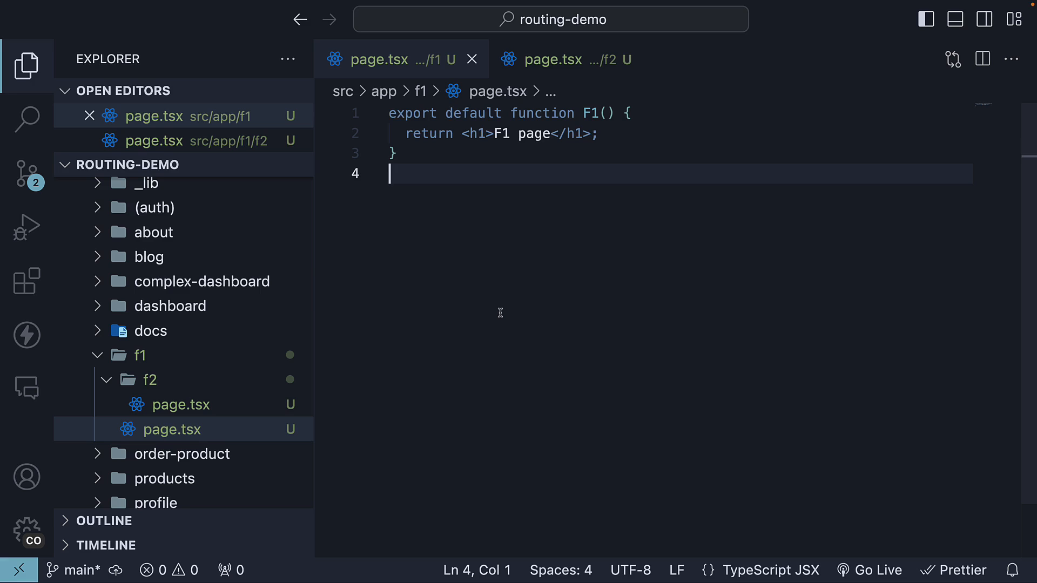
mouse_move(622, 149)
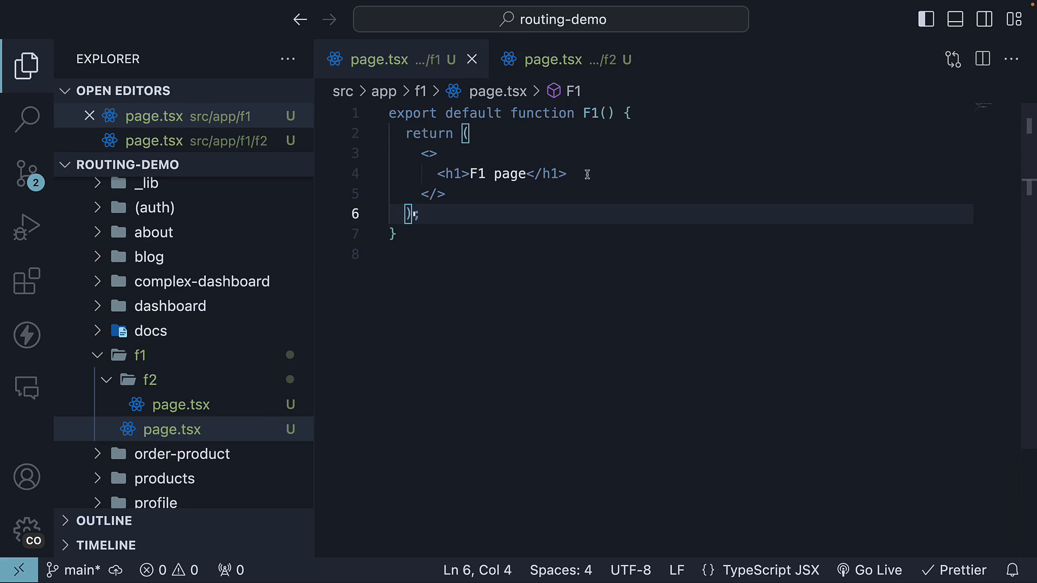
- Add a div with an F2 Link pointing to /f1/f2 in f1/page.tsx, and save
type("<div>")
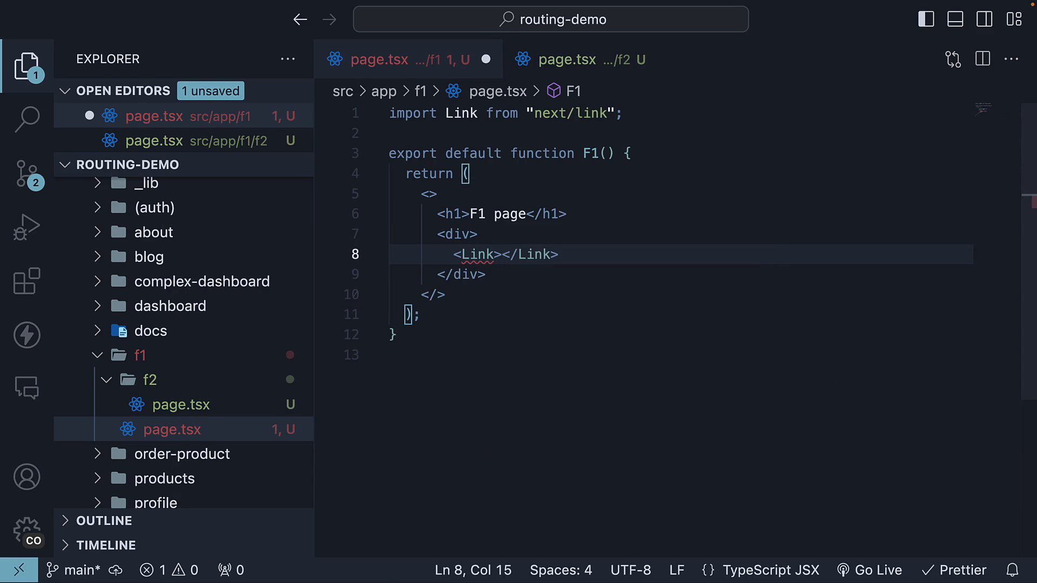
type("F2")
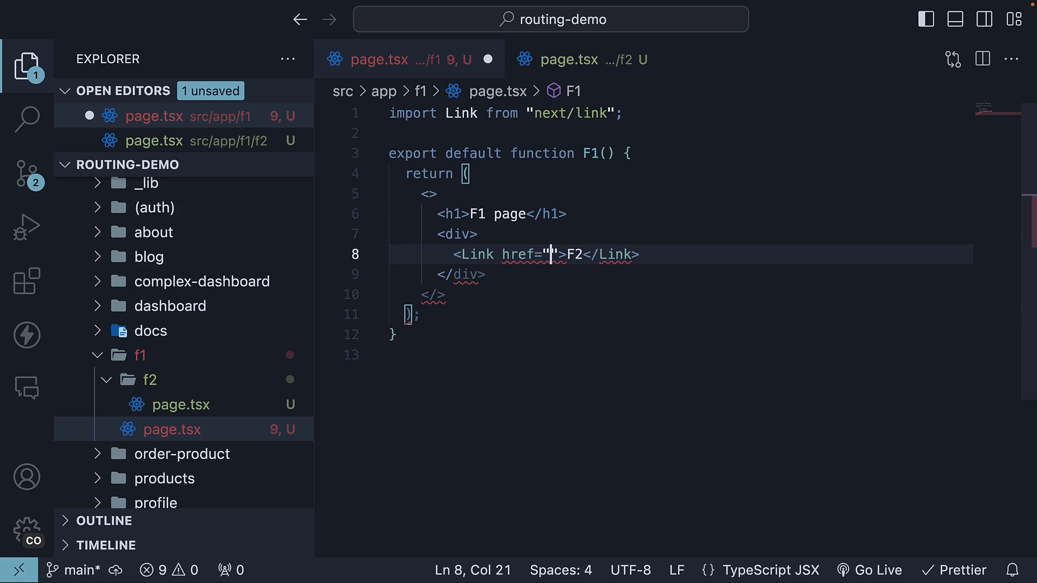
type("/f1/f")
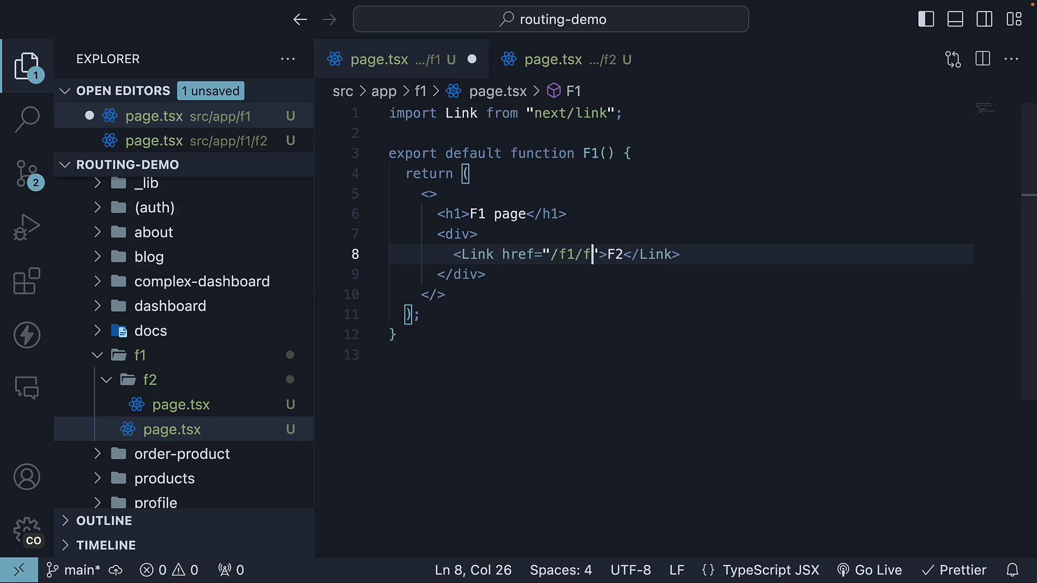
type("2")
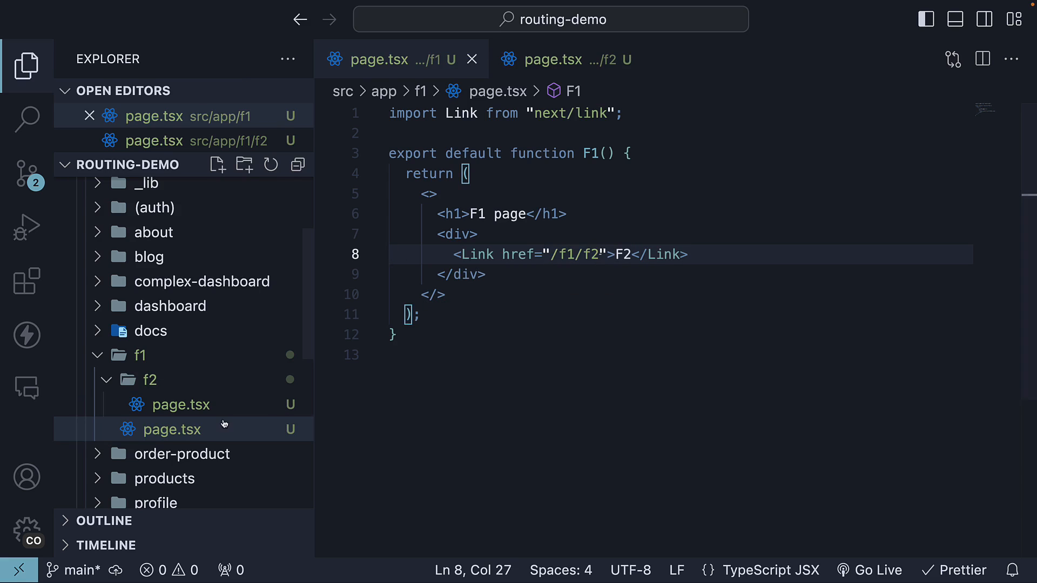
mouse_move(179, 404)
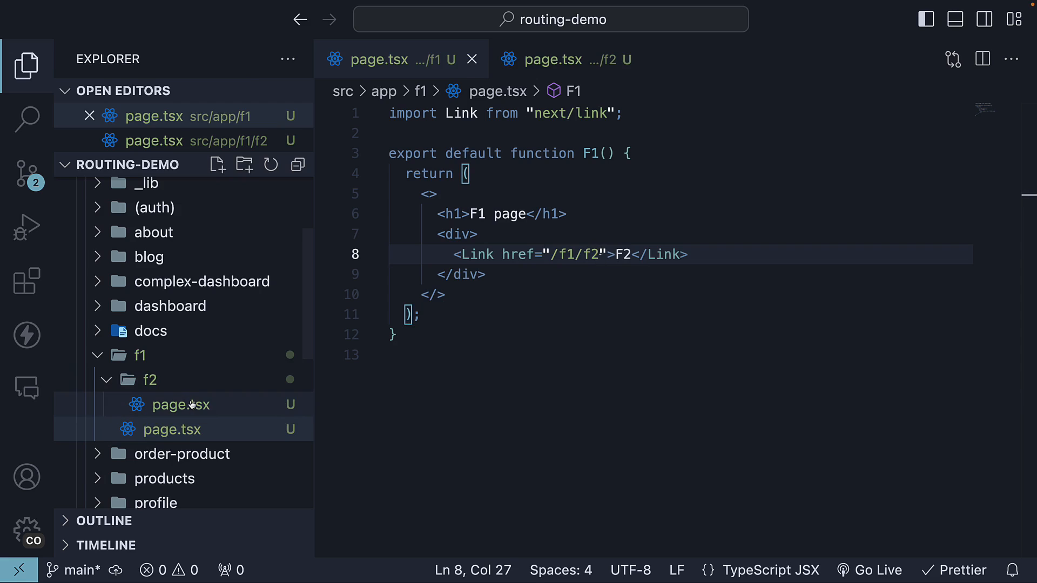
mouse_move(140, 355)
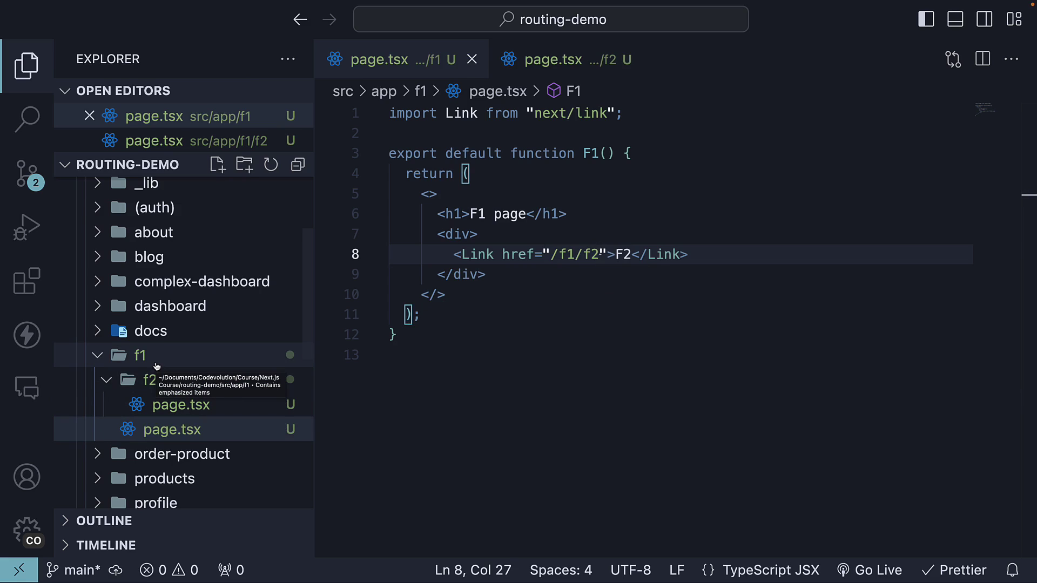
mouse_move(548, 260)
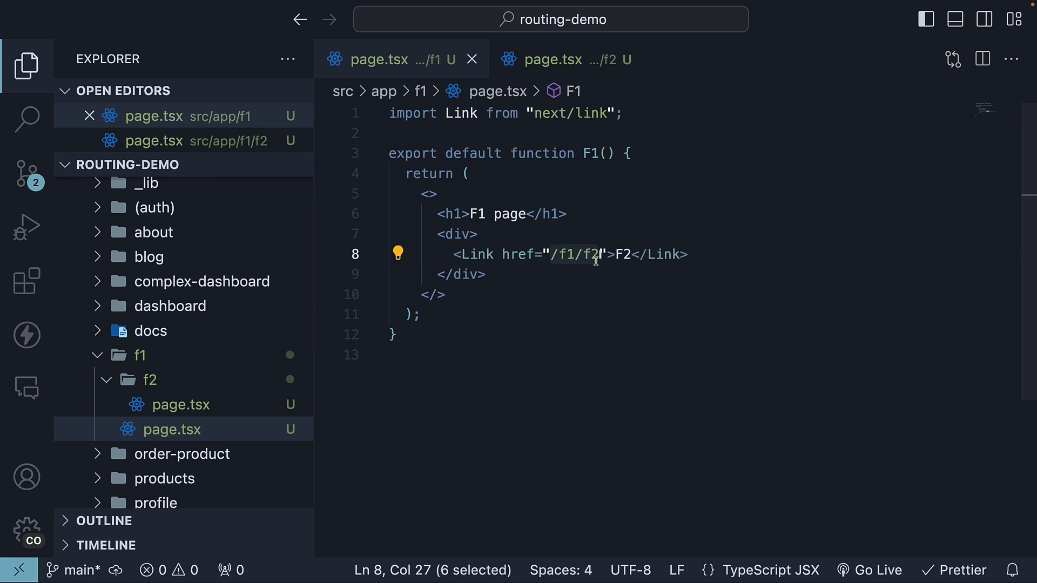
left_click(522, 355)
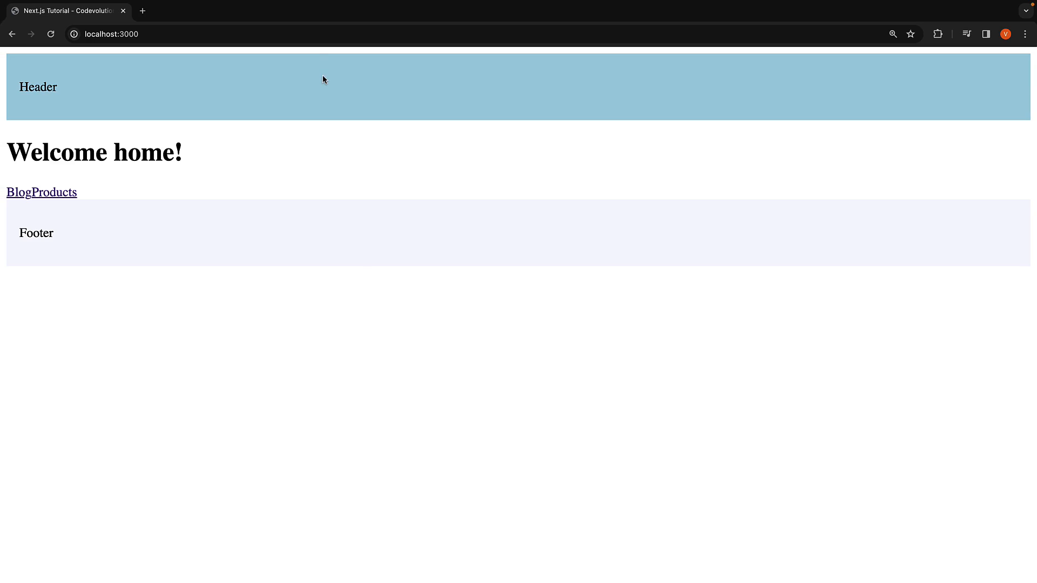
- Load localhost:3000/f1 in Chrome and follow its F2 link to /f1/f2
type("products/1")
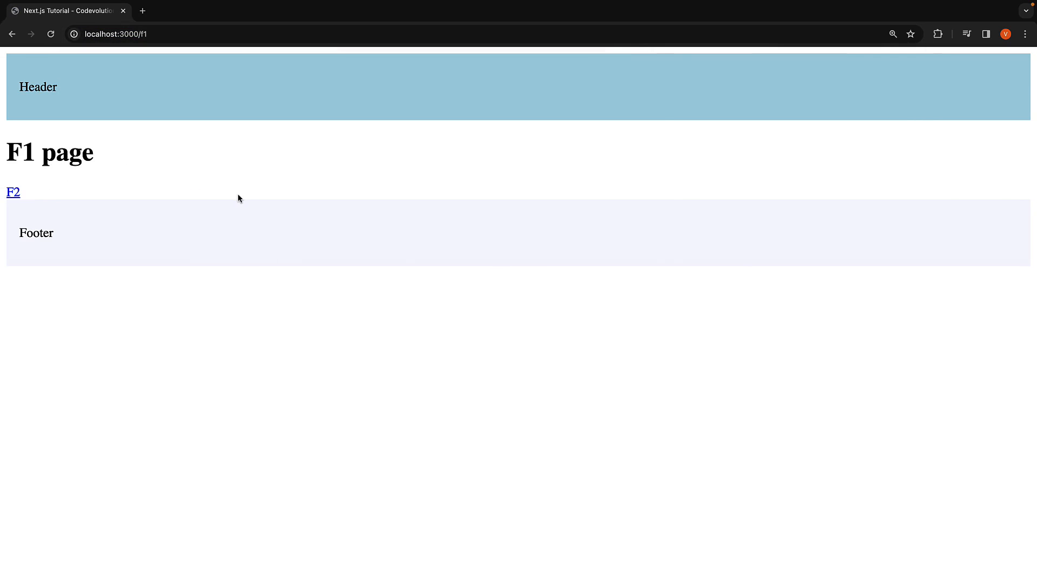
mouse_move(108, 169)
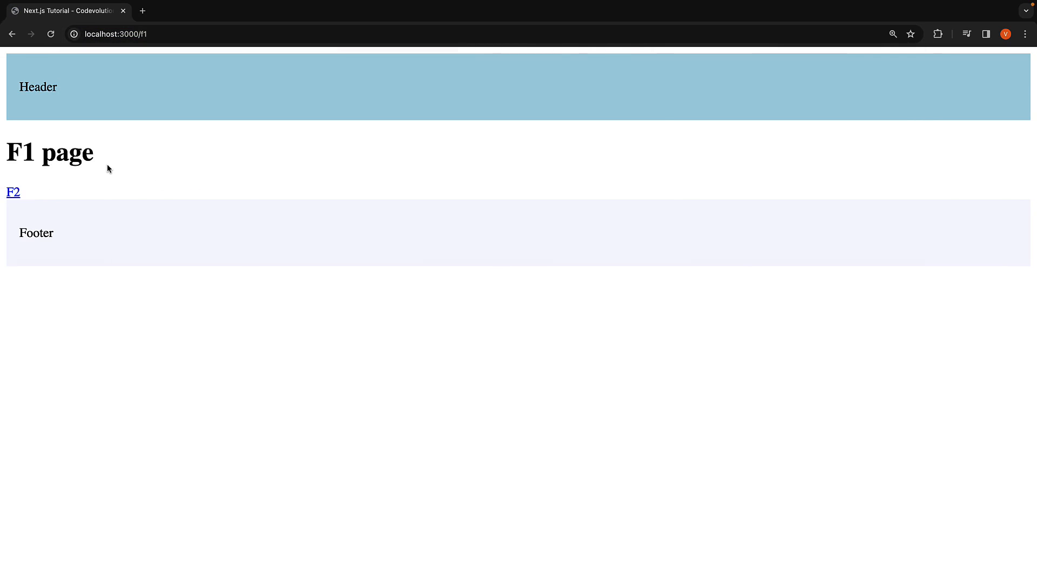
mouse_move(13, 192)
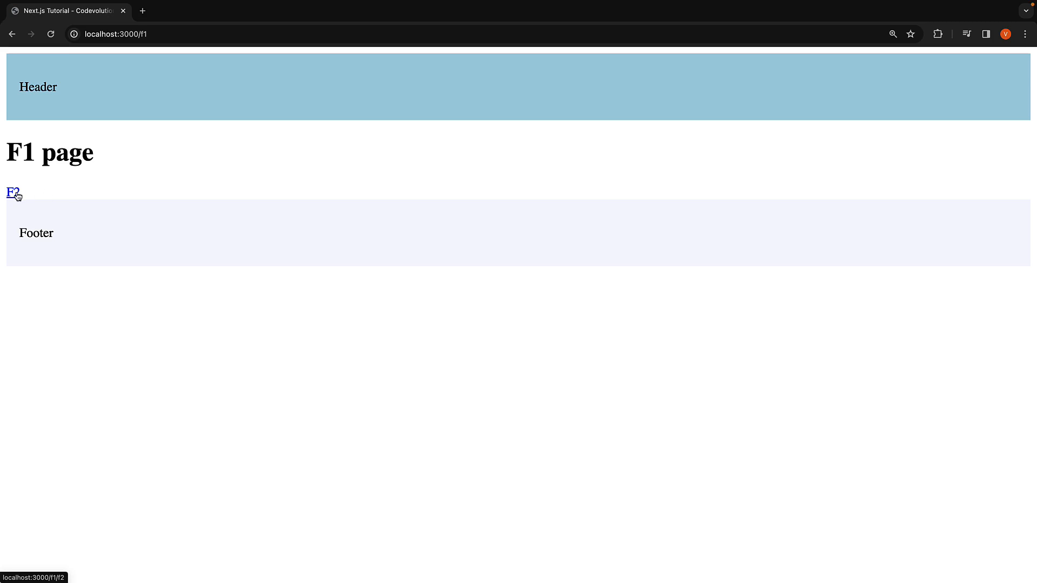
left_click(13, 193)
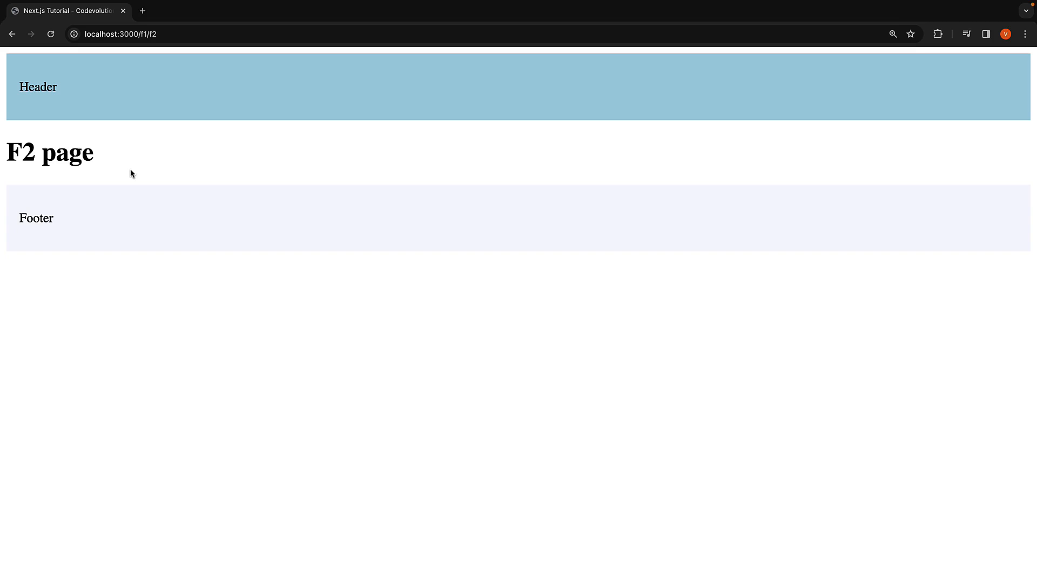
left_click(119, 33)
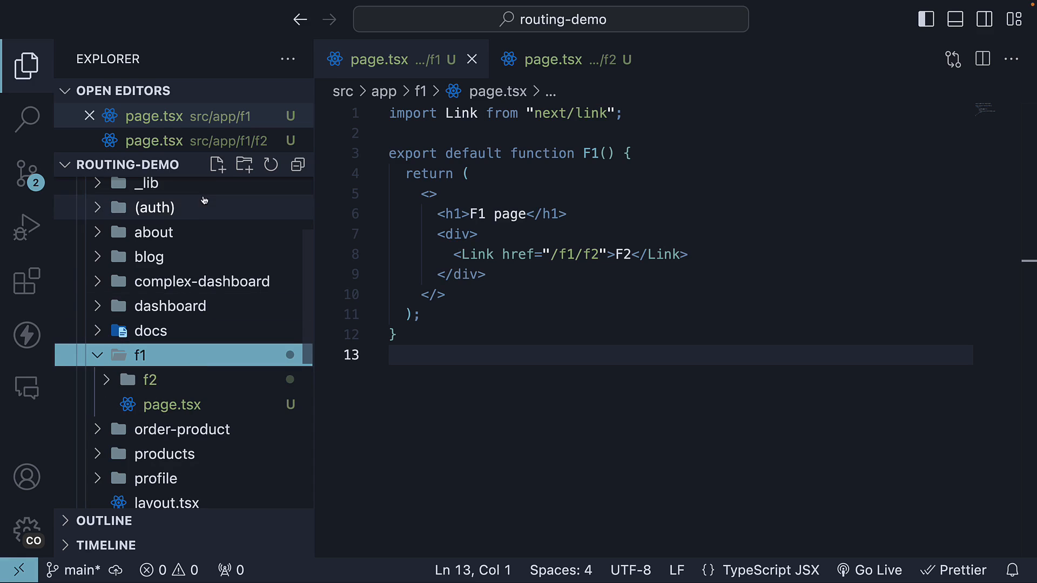
- Create a (.)f2 folder in f1 with a page.tsx defining the InterceptedF2 component
left_click(245, 164)
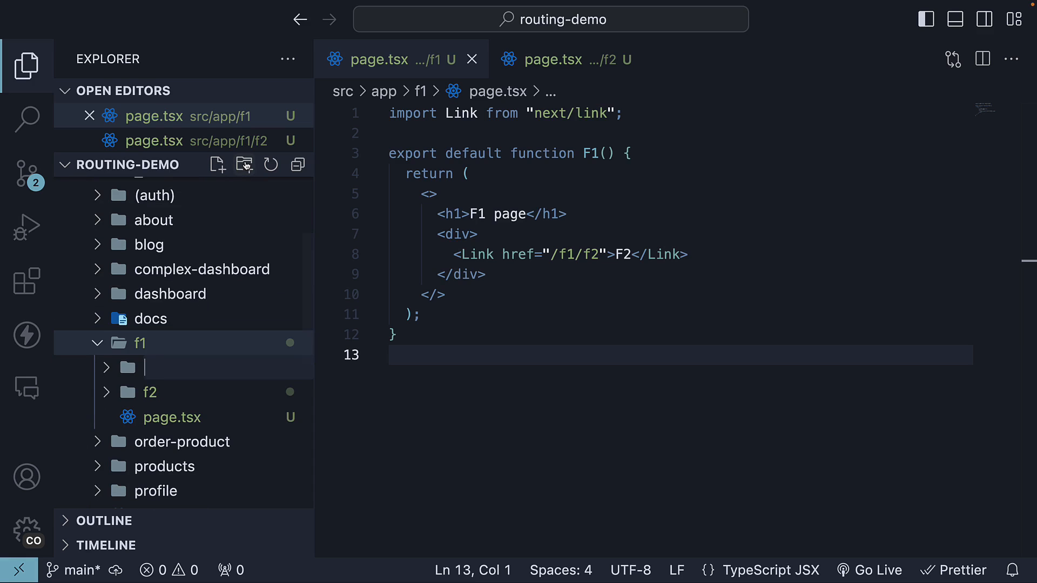
type("(.)")
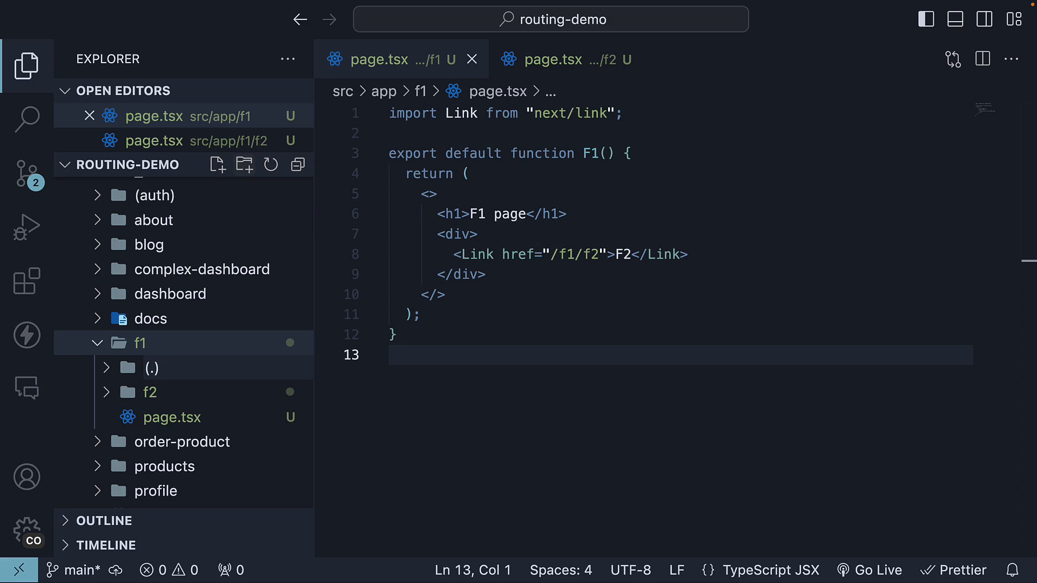
left_click(153, 368)
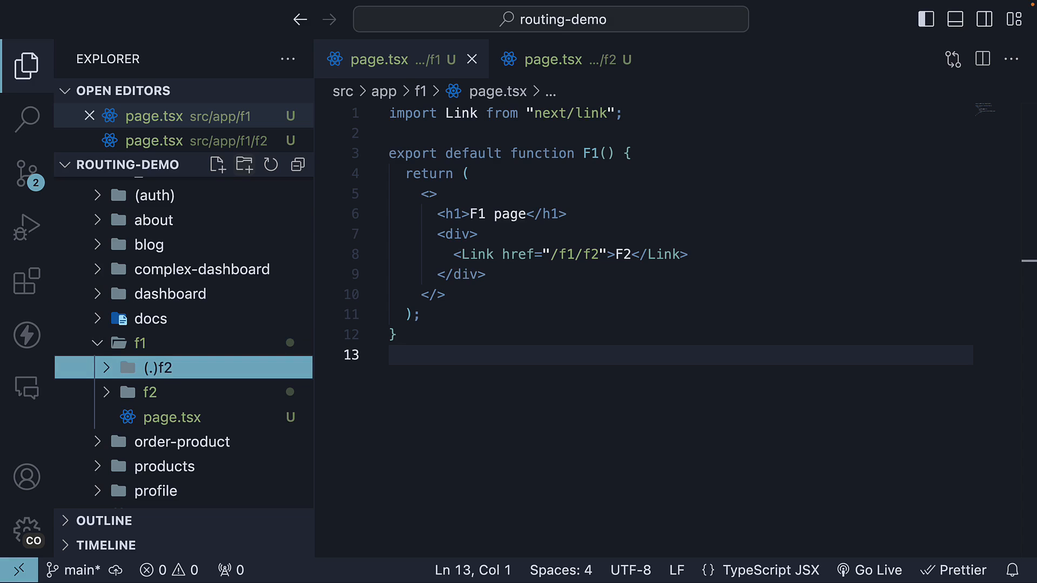
left_click(103, 367)
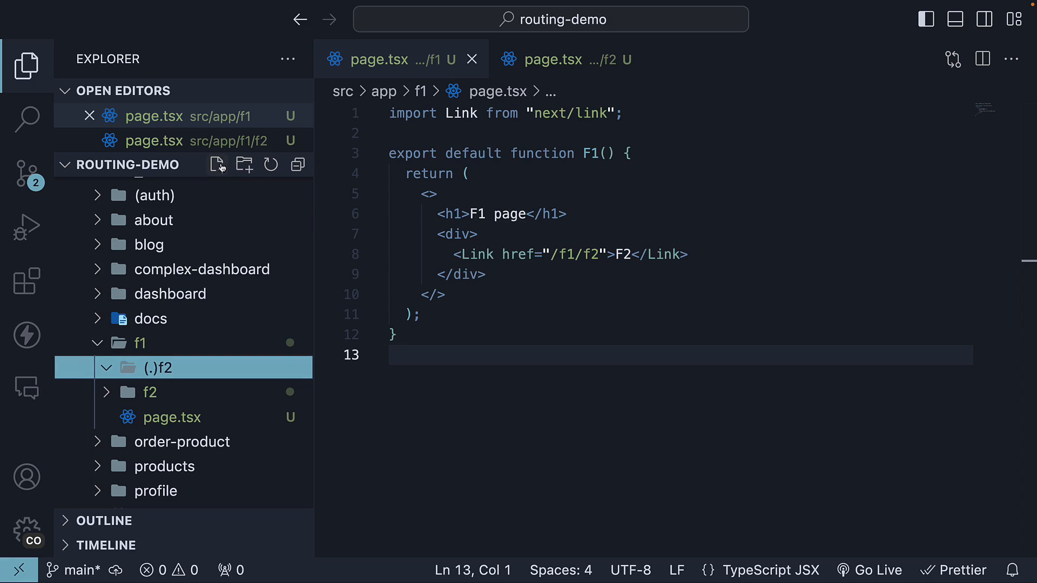
left_click(217, 164)
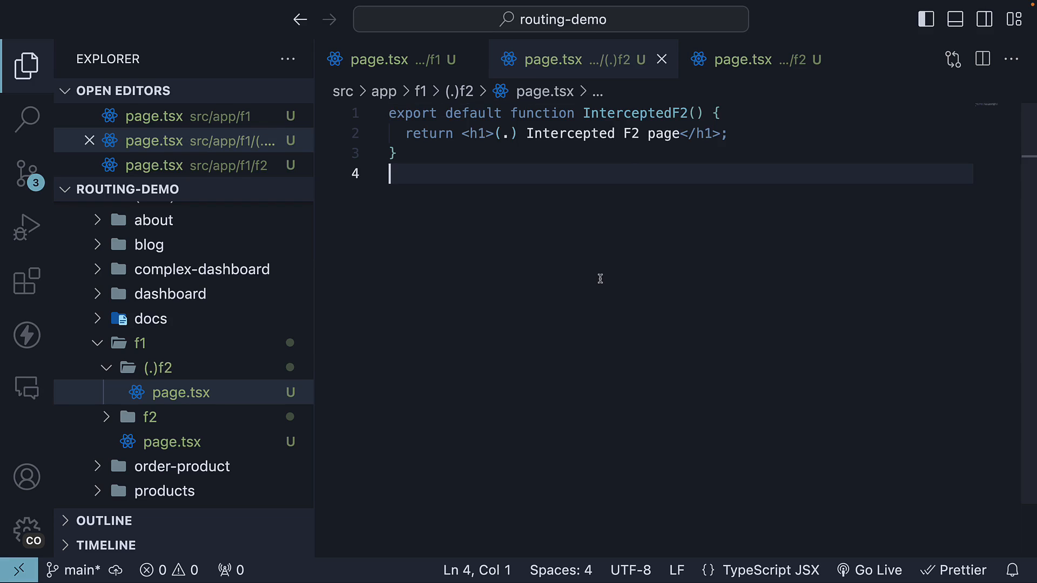
double_click(634, 113)
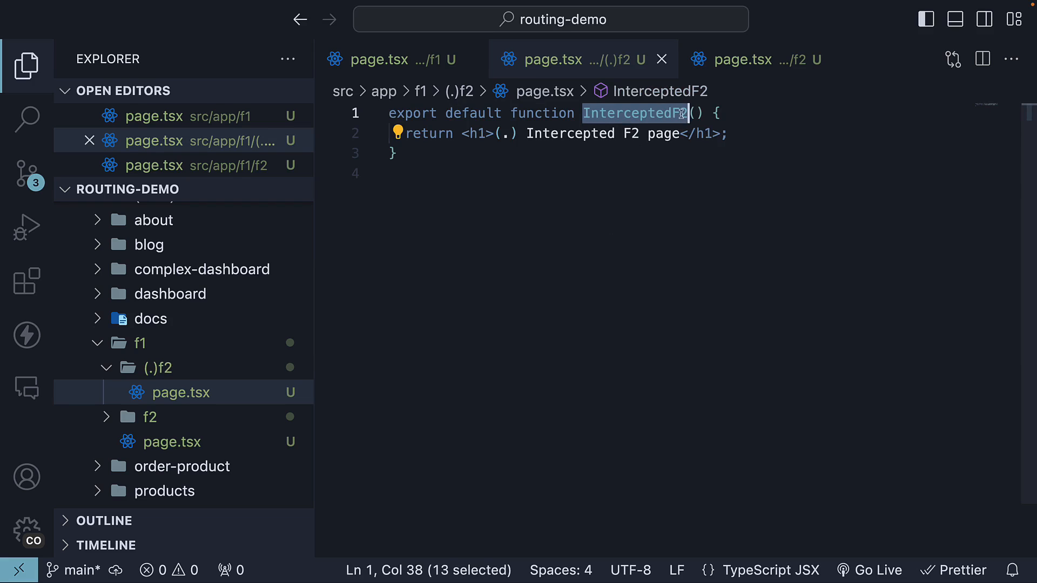
mouse_move(493, 133)
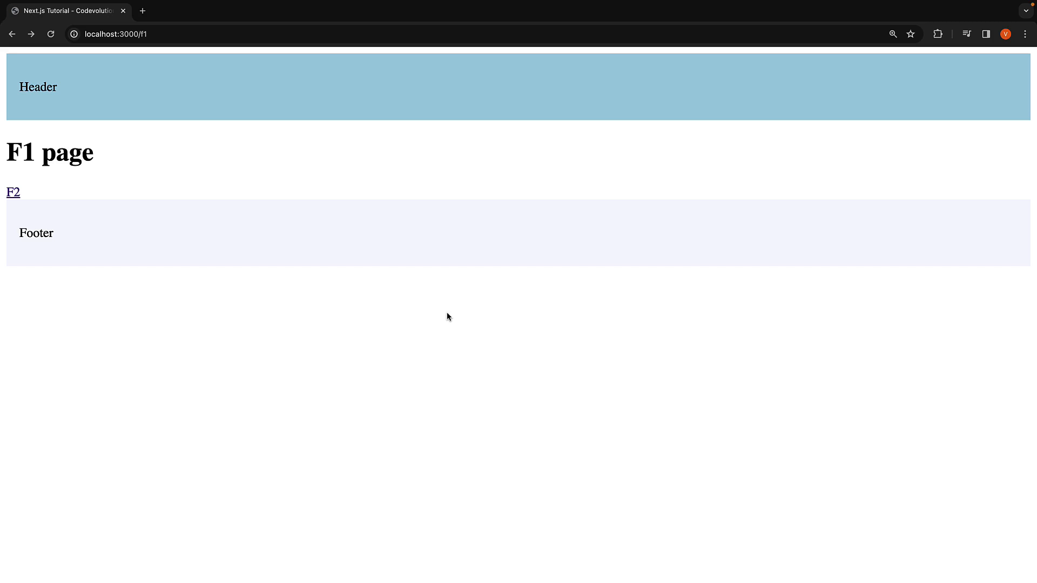
mouse_move(44, 205)
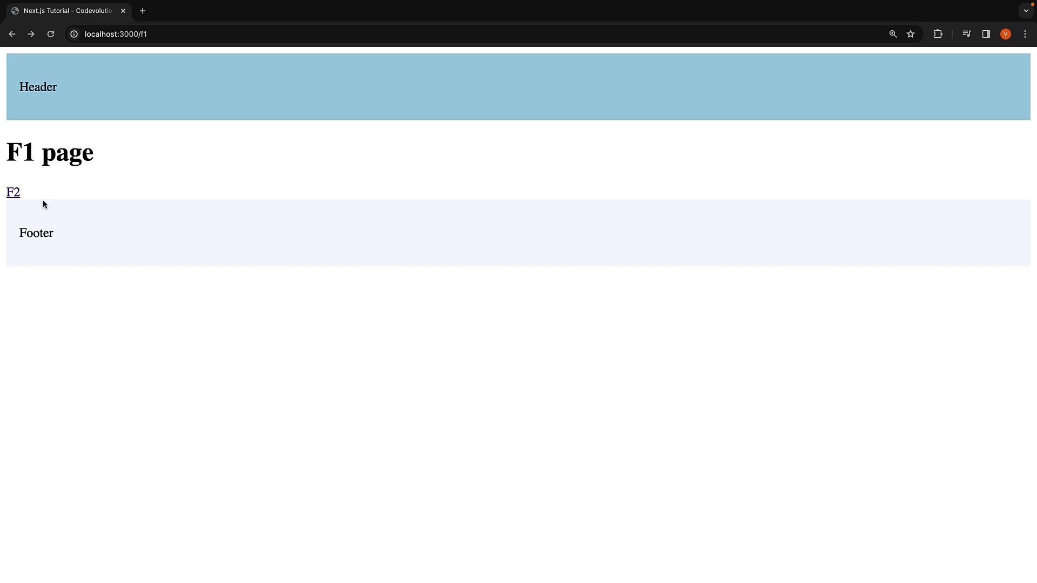
mouse_move(13, 192)
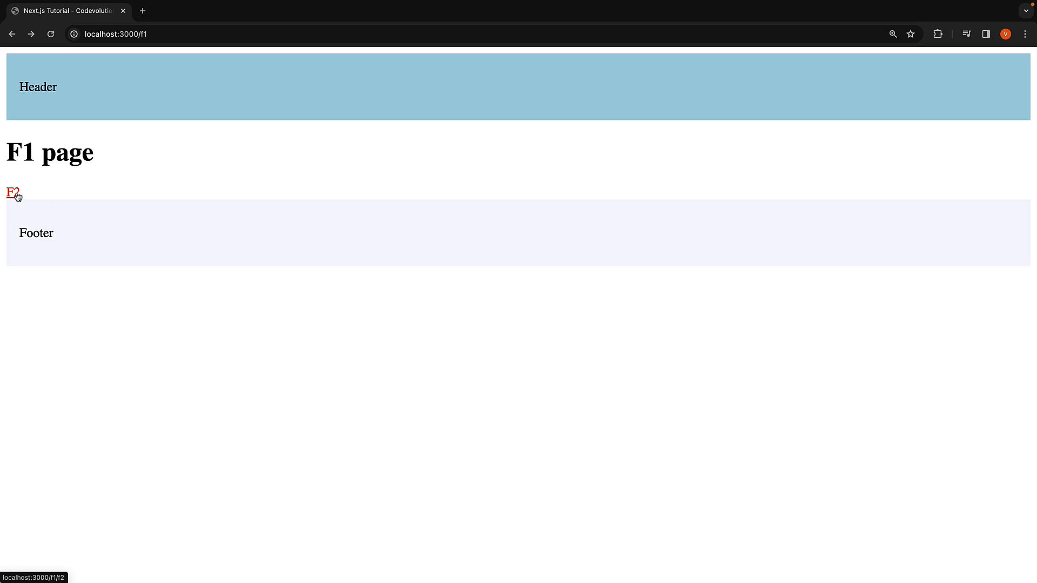
- Follow the F2 link to see '(.) Intercepted F2 page', then reload to get 'F2 page'
left_click(12, 192)
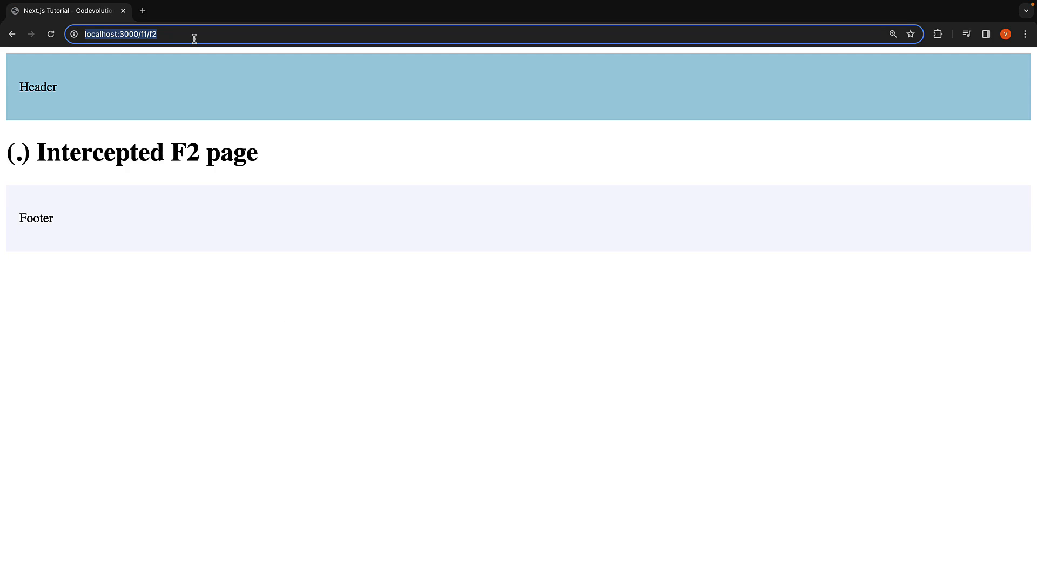
triple_click(132, 152)
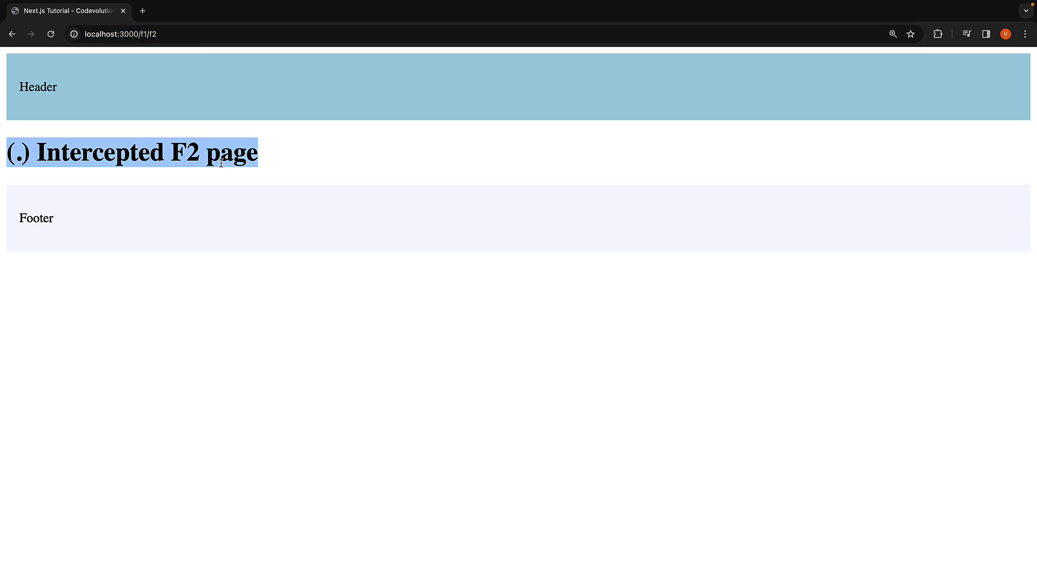
mouse_move(227, 171)
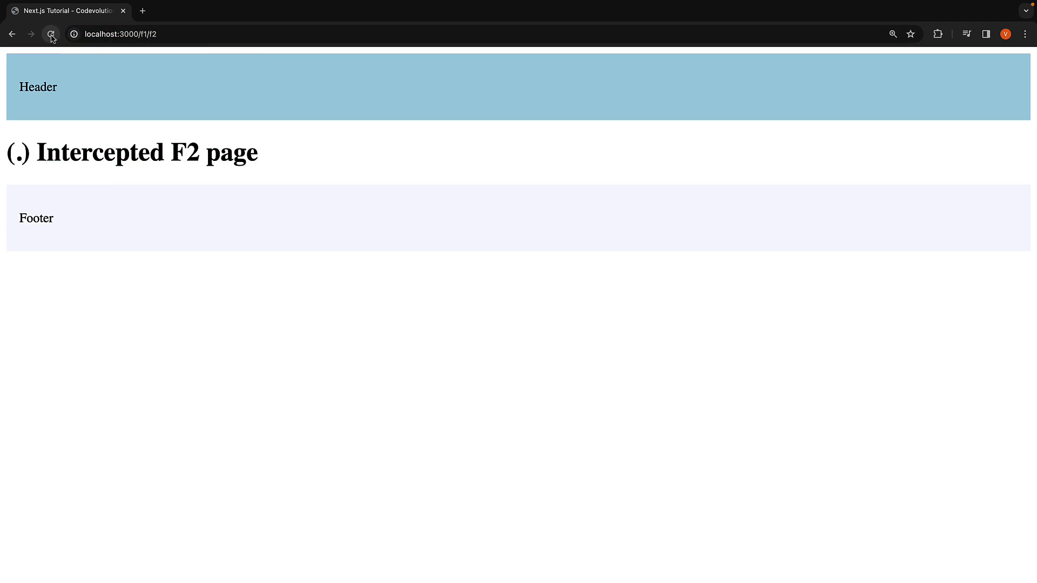
left_click(50, 34)
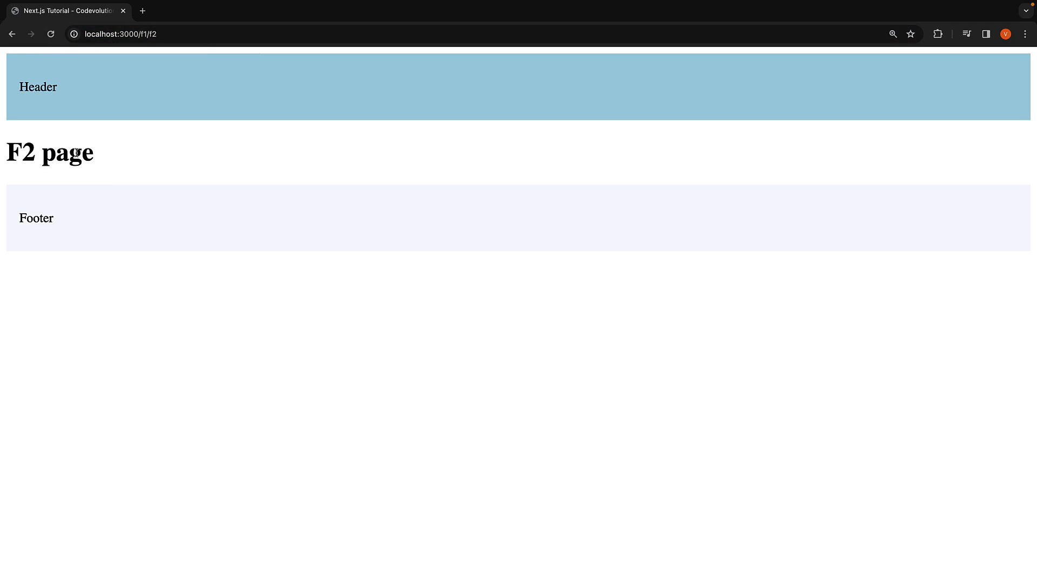
mouse_move(162, 167)
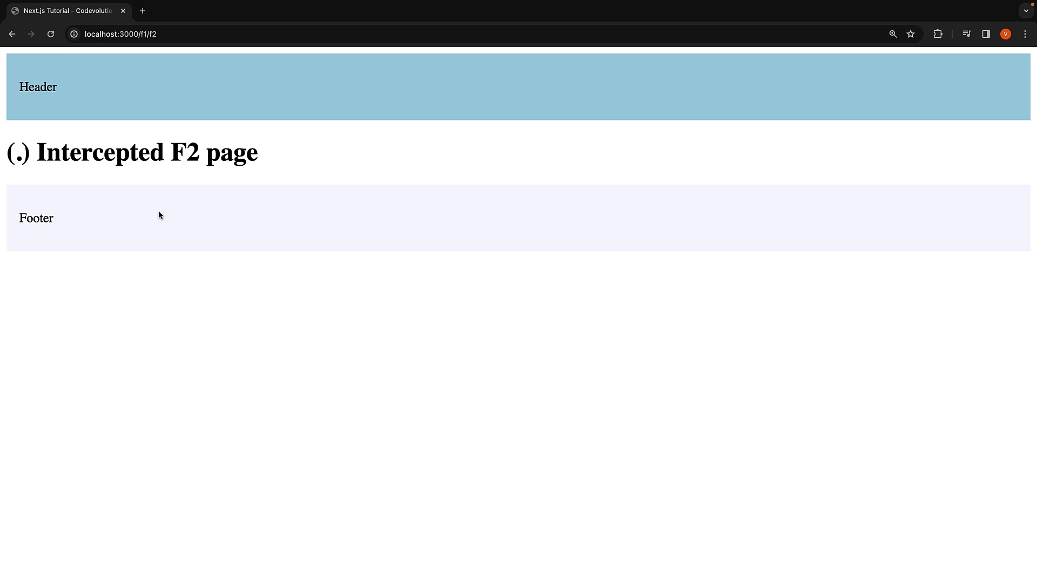
left_click(50, 34)
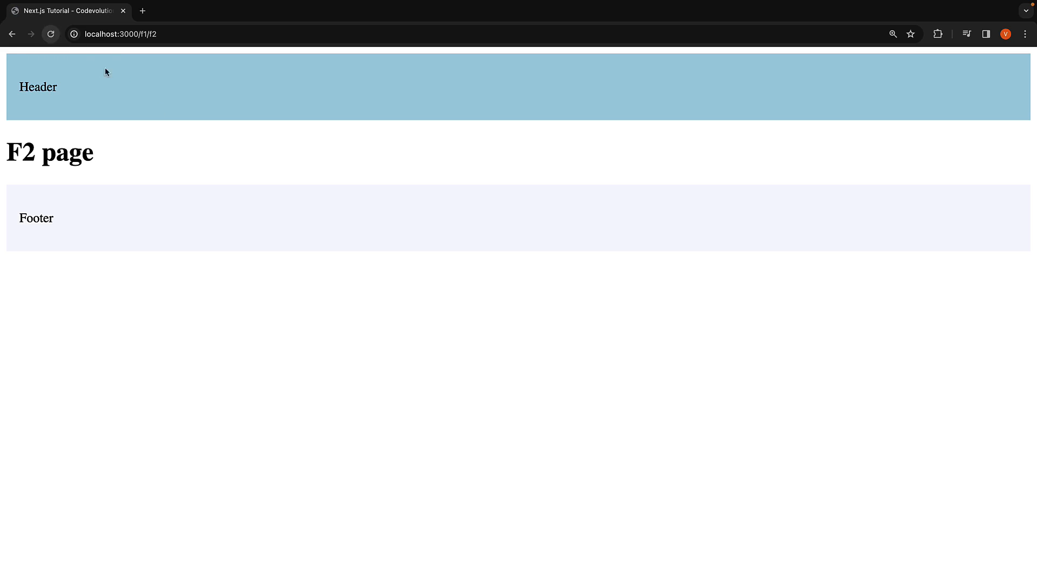
mouse_move(398, 248)
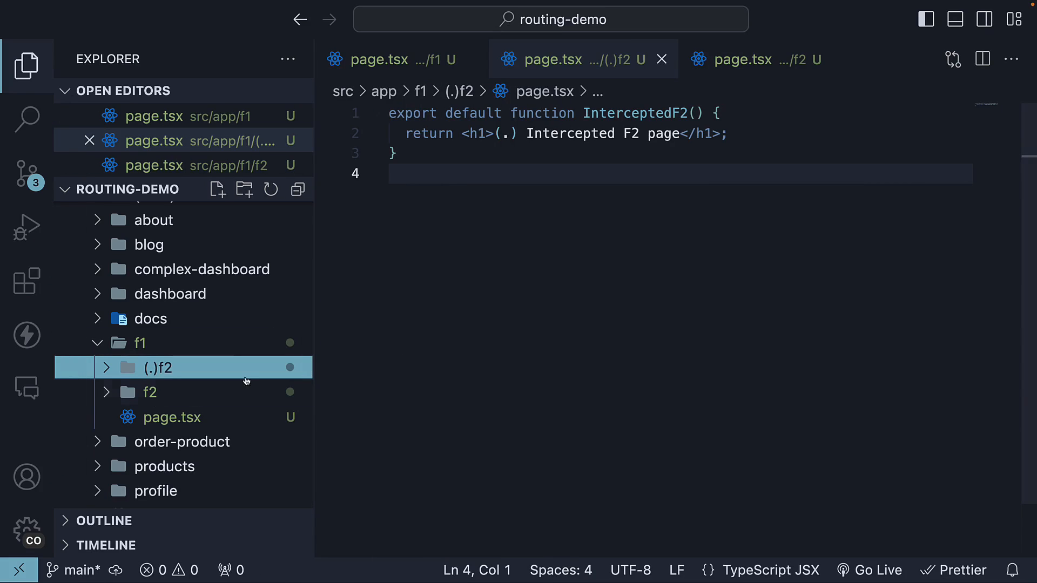
mouse_move(180, 369)
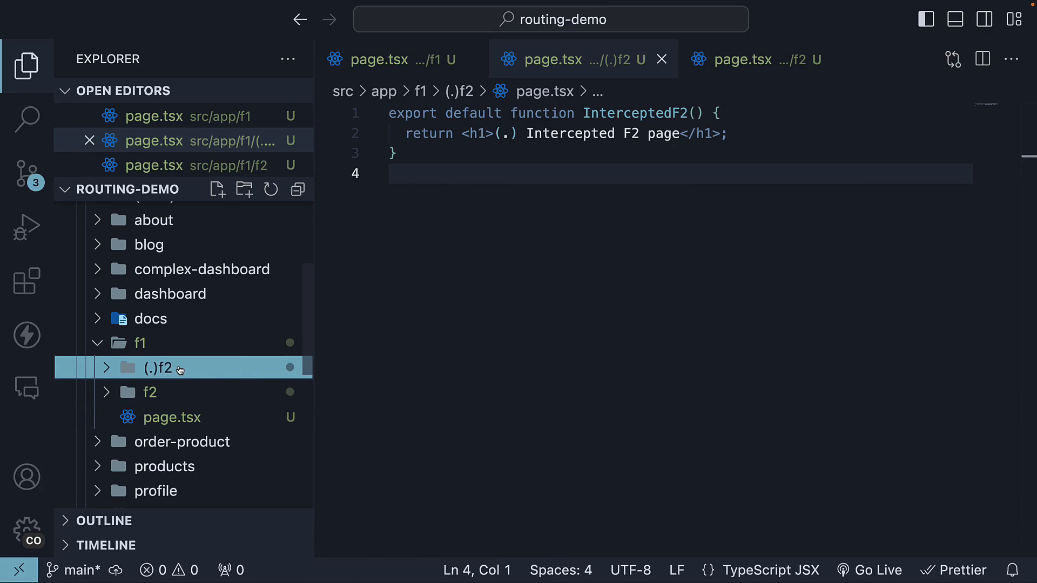
mouse_move(159, 368)
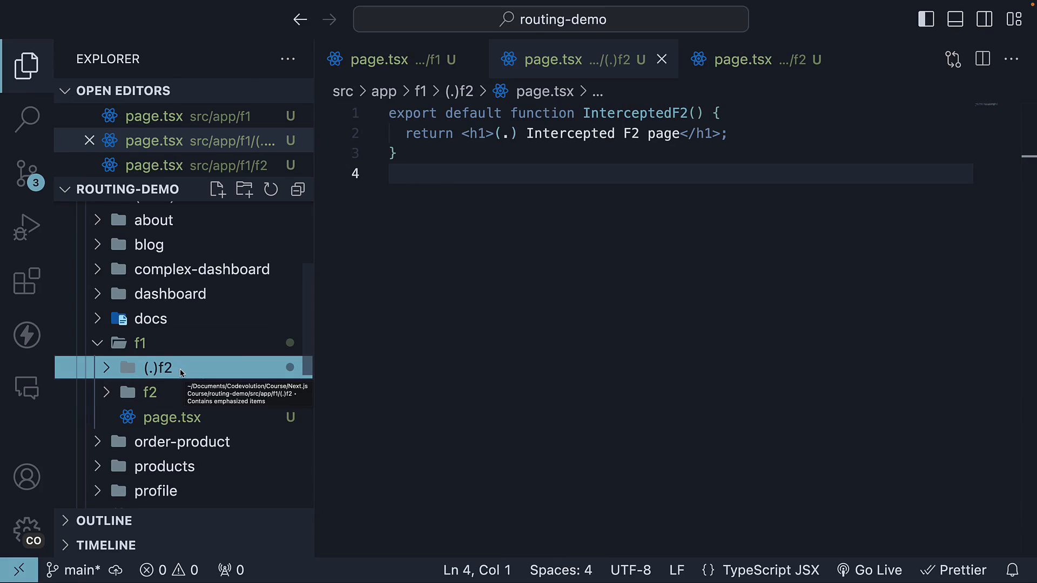
mouse_move(150, 391)
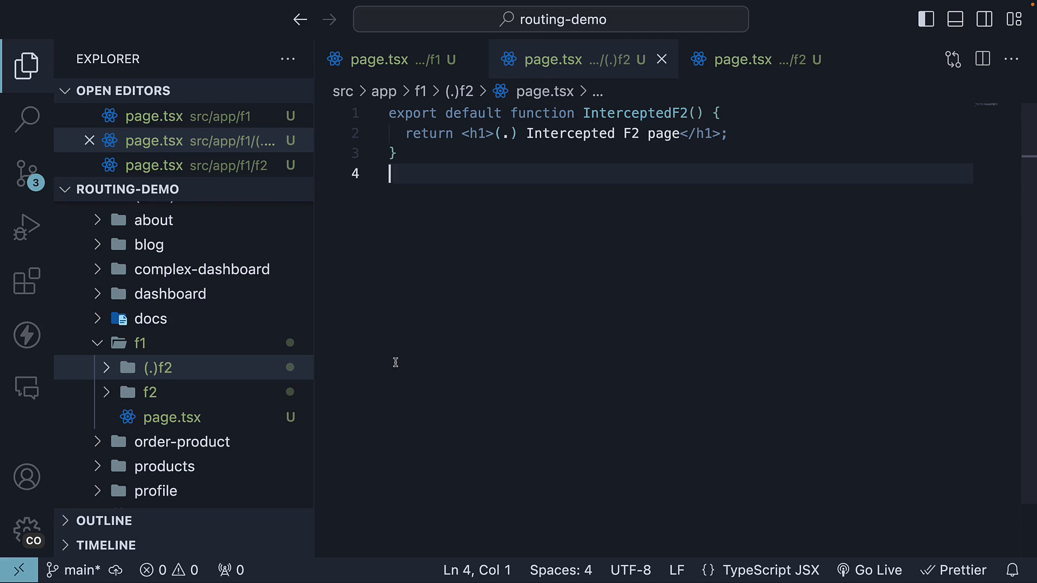
mouse_move(226, 389)
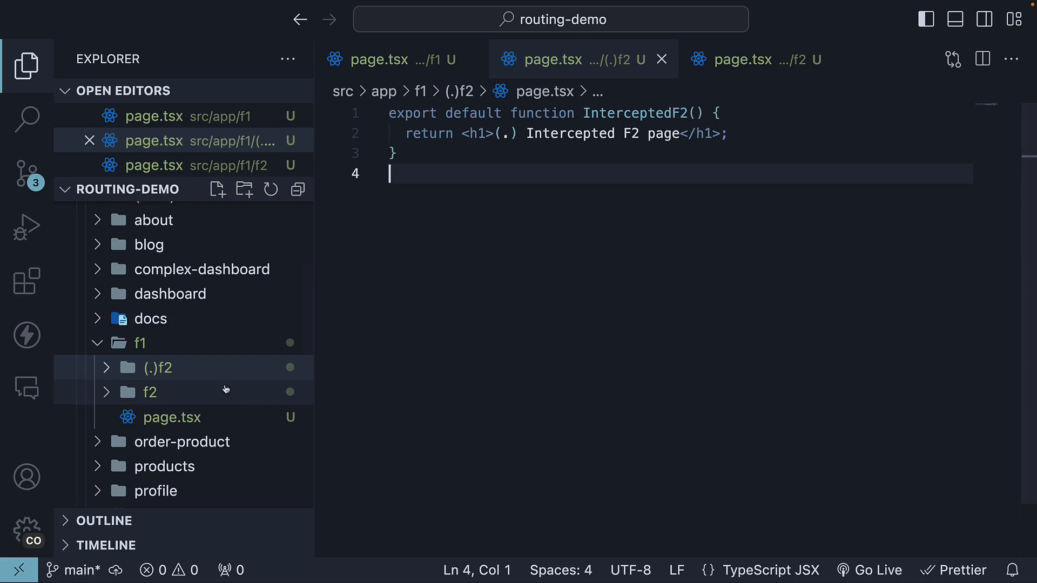
scroll("down", 3)
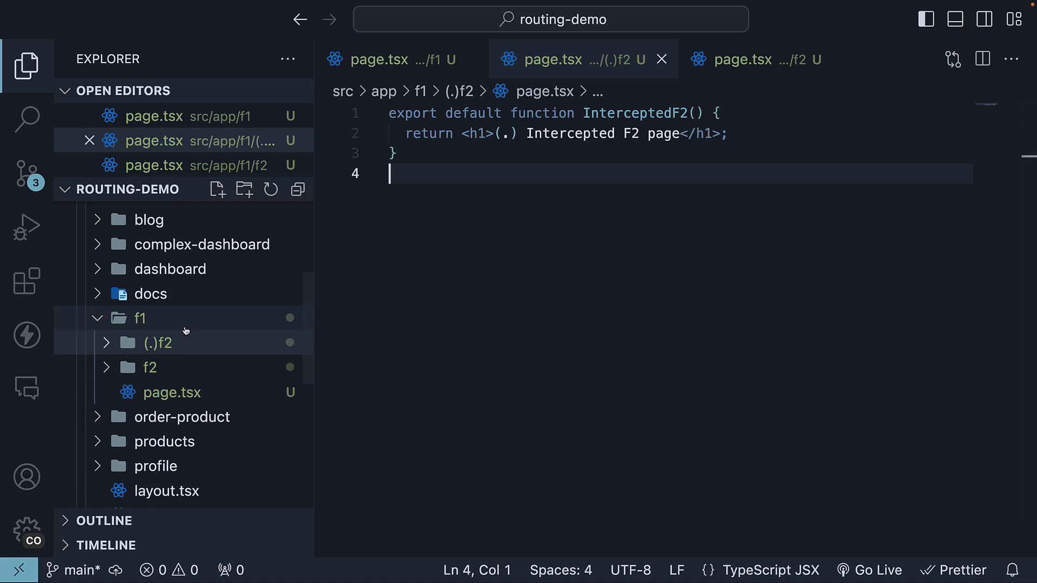
left_click(139, 318)
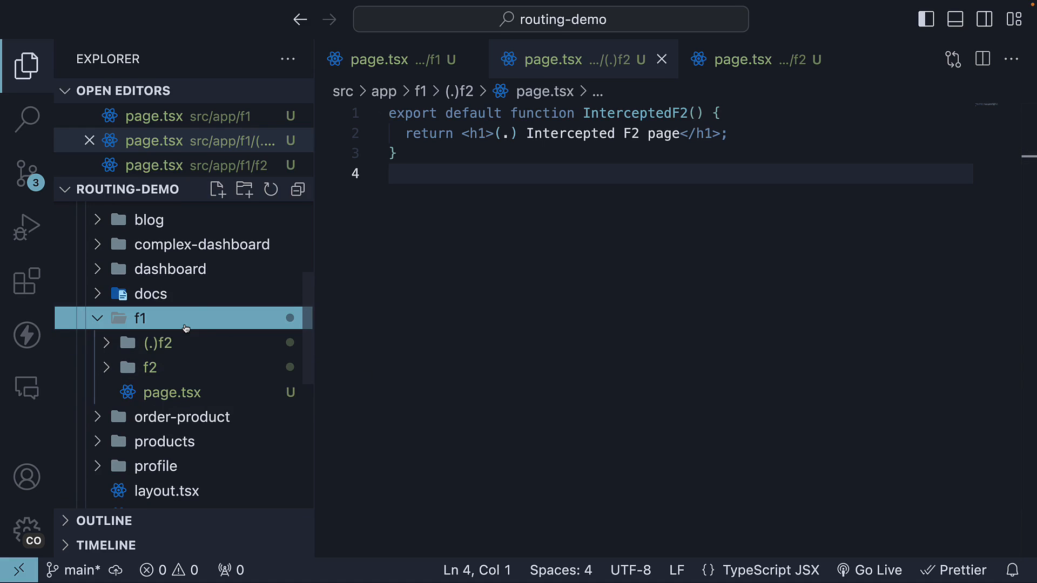
left_click(243, 190)
type("f3")
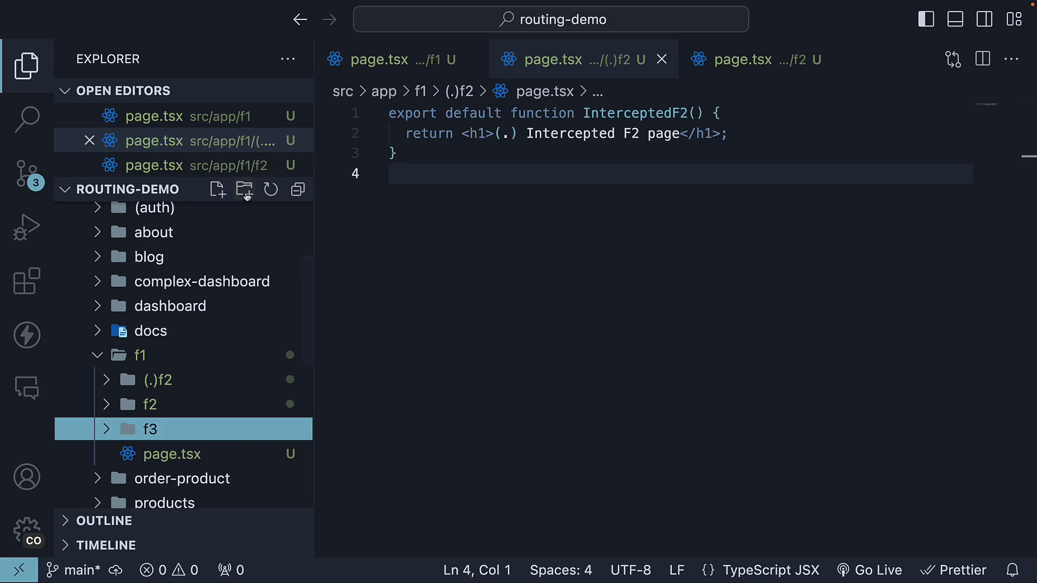
- Add page.tsx to f3 with an F3 component returning the heading 'F3 page'
left_click(217, 190)
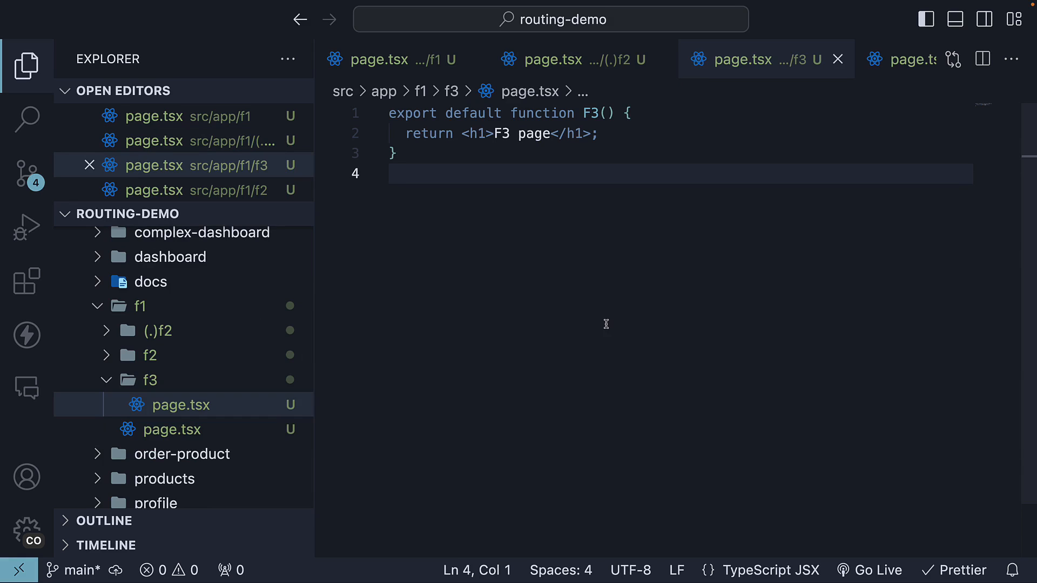
double_click(534, 133)
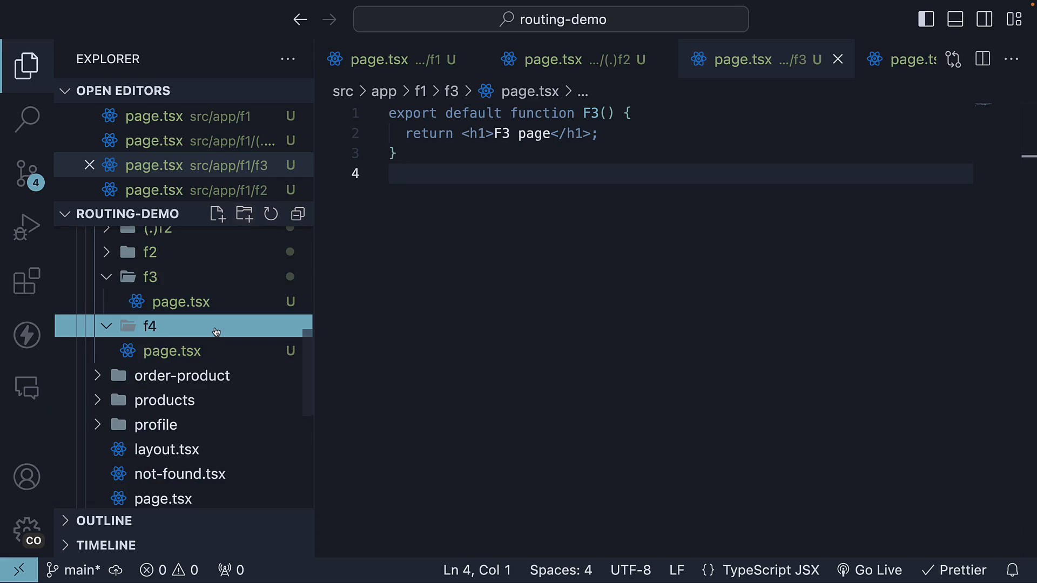
mouse_move(216, 213)
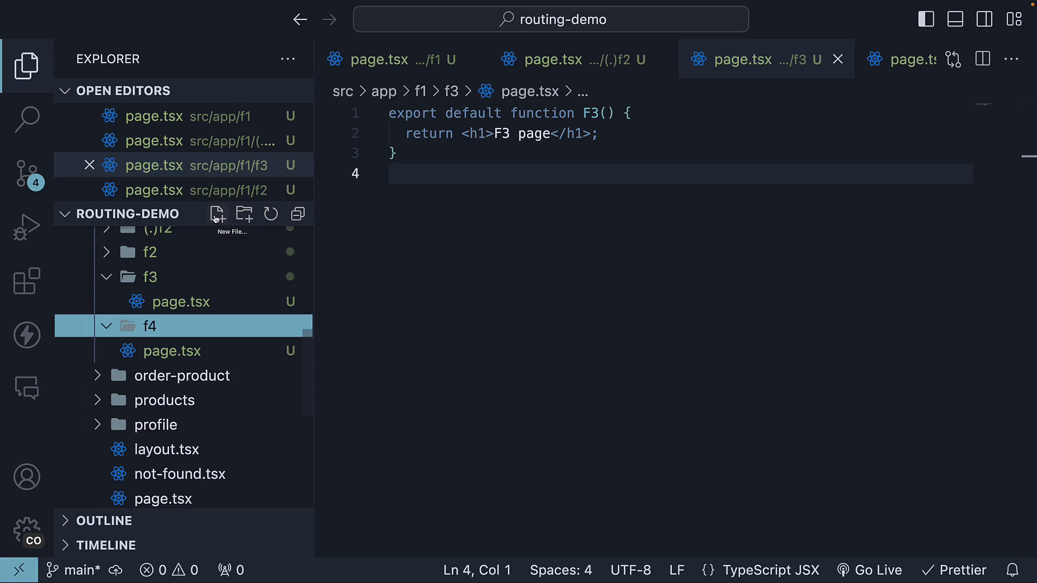
- Add page.tsx to f4 rendering 'F4 page' and a Link labelled F3 to /f1/f3
left_click(216, 214)
type("page.tsx")
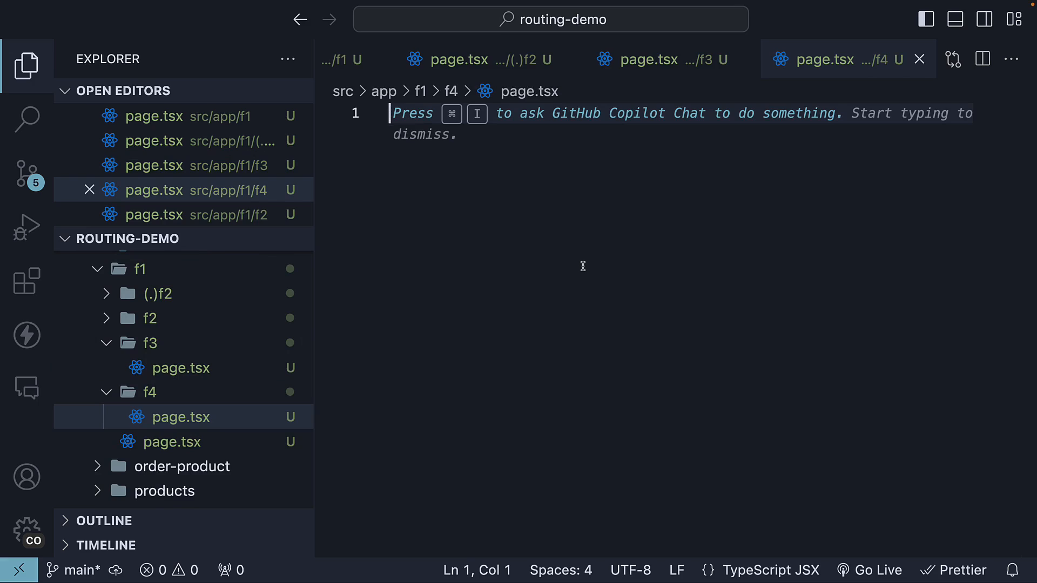
mouse_move(194, 353)
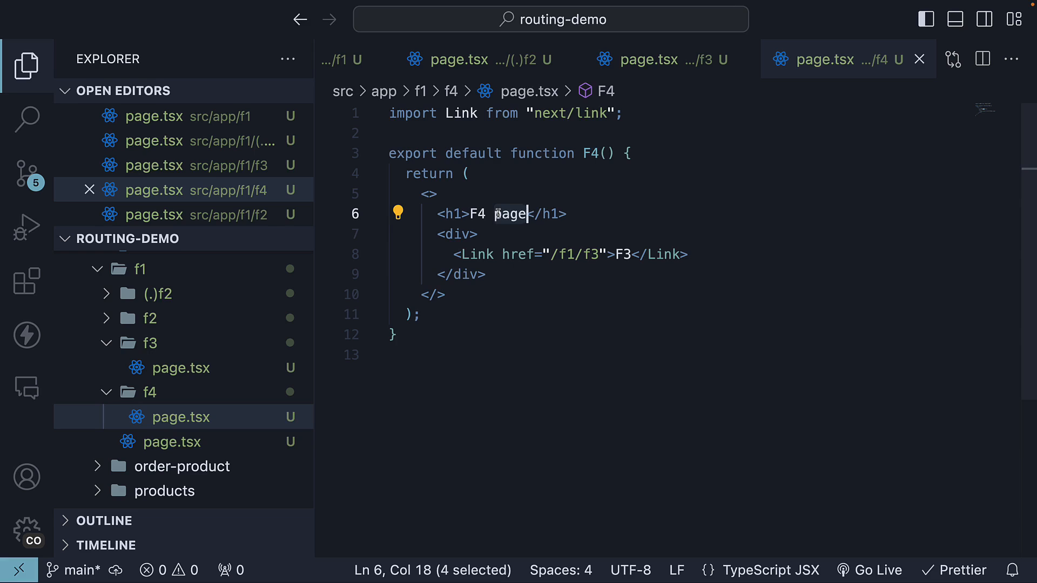
left_click(548, 253)
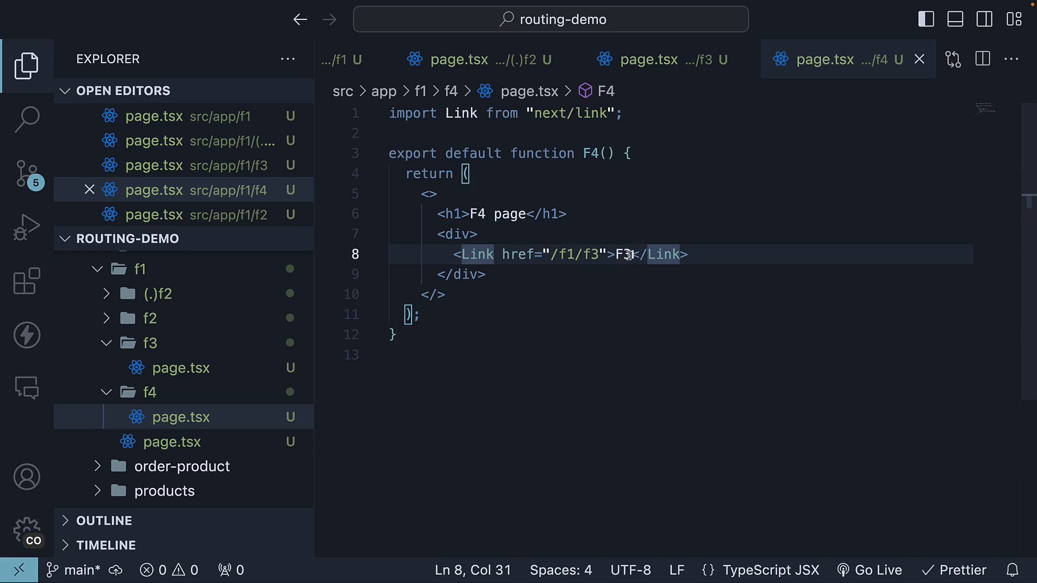
mouse_move(570, 338)
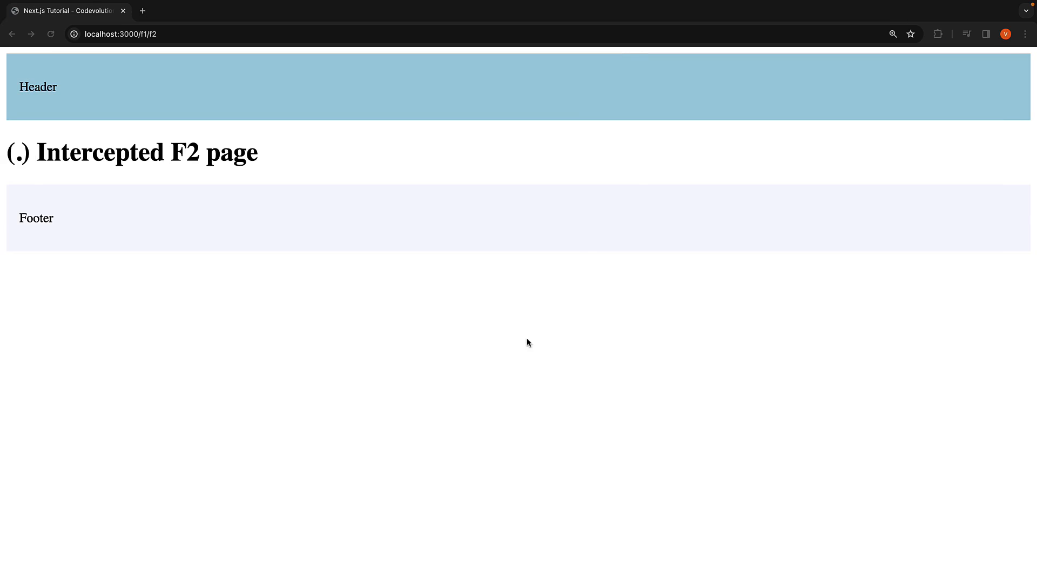
- Open localhost:3000/f1/f4 and follow its F3 link to /f1/f3, then return to the editor
left_click(12, 34)
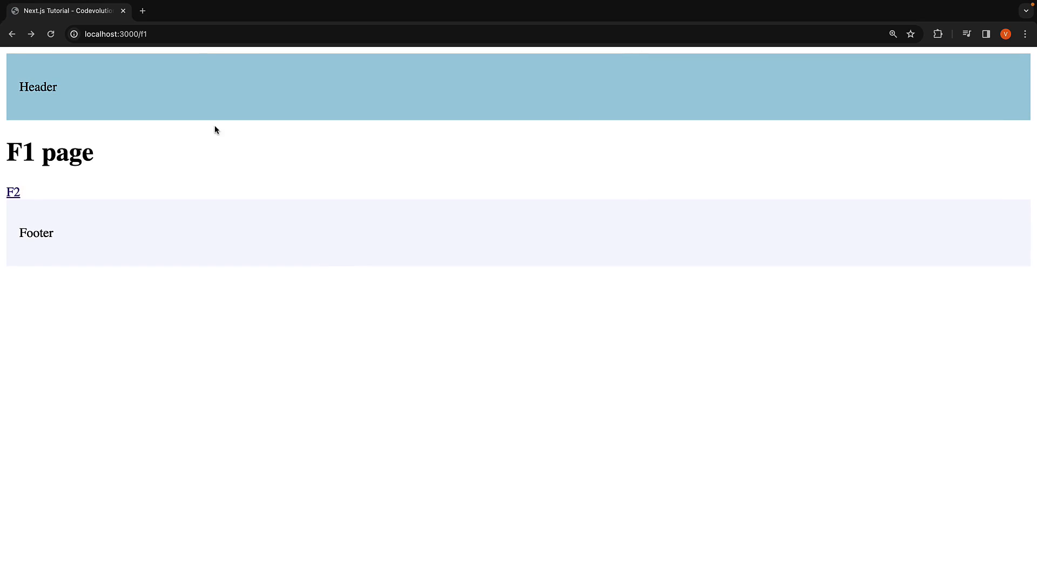
type("/f2")
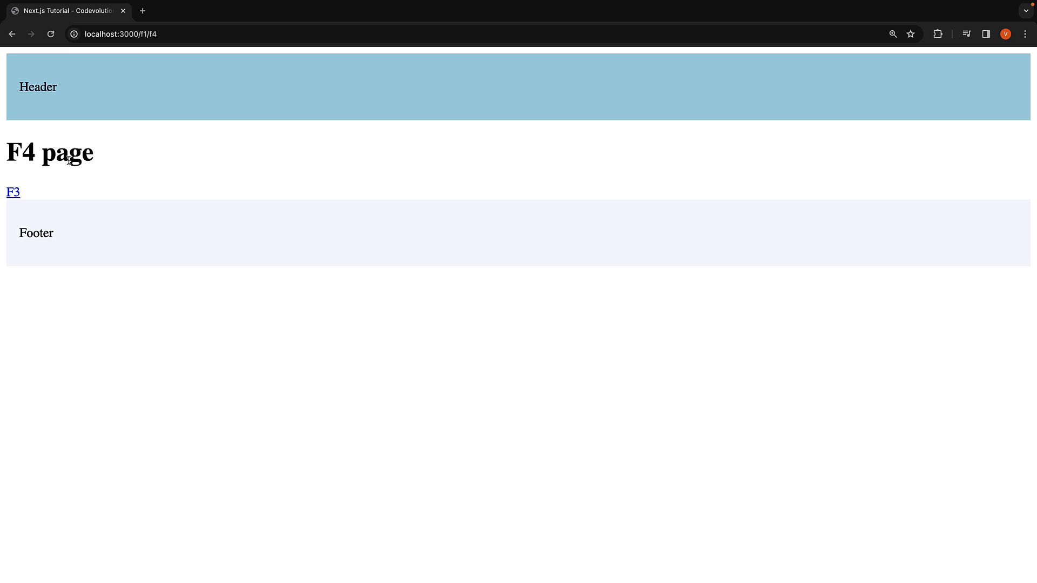
mouse_move(12, 193)
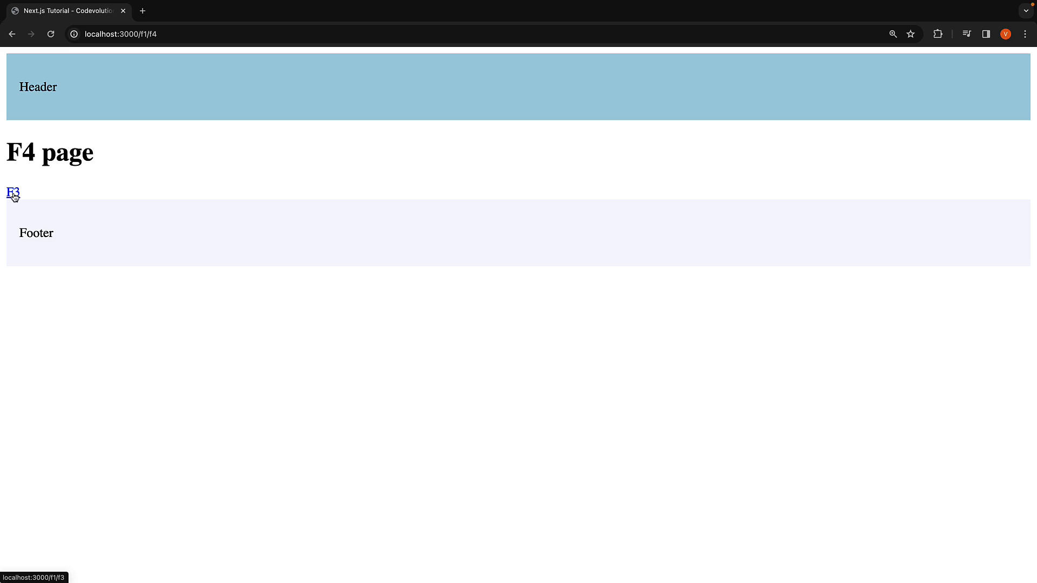
left_click(12, 192)
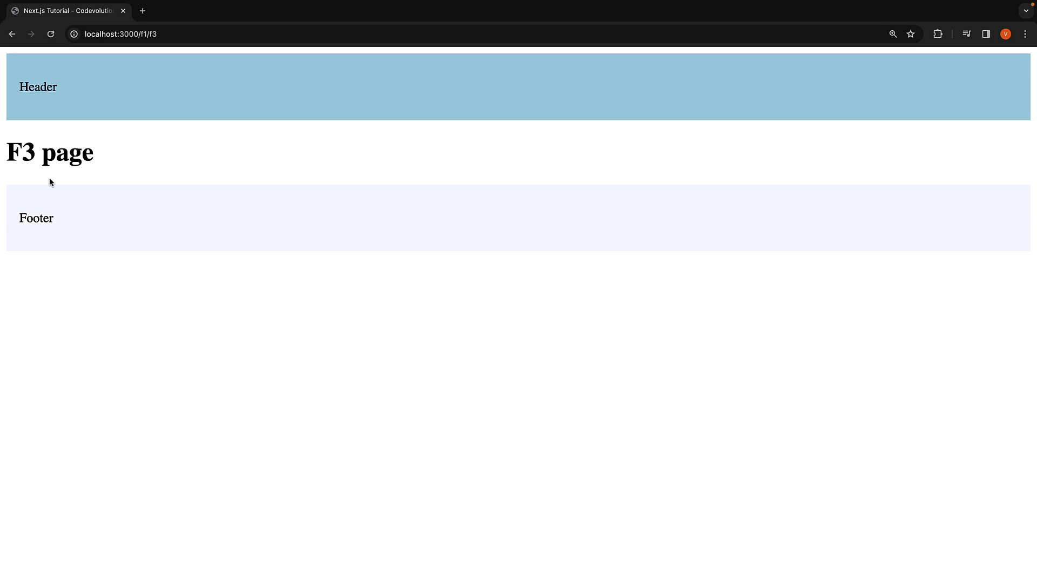
mouse_move(144, 164)
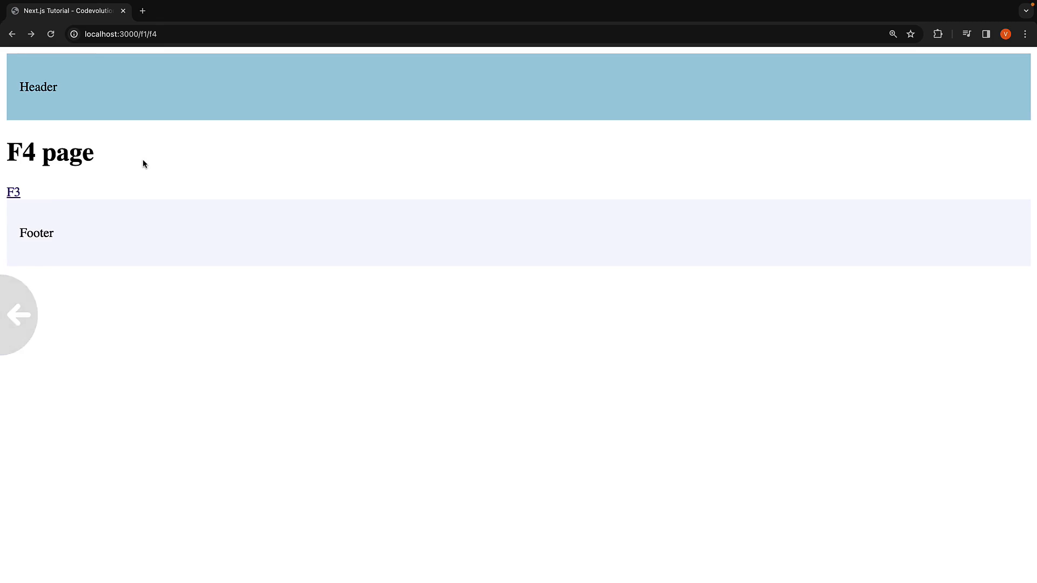
key("alt+tab")
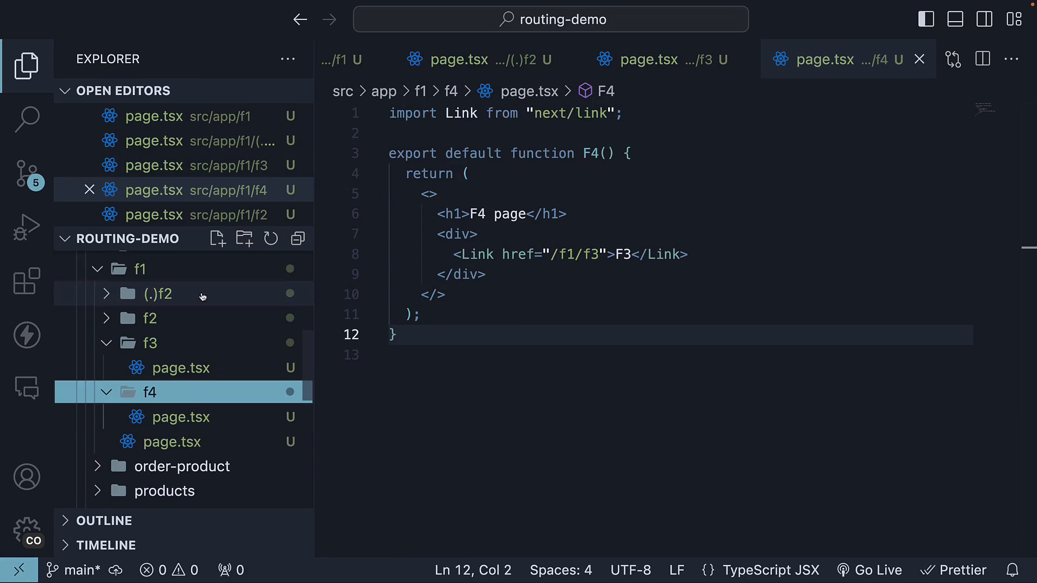
mouse_move(244, 238)
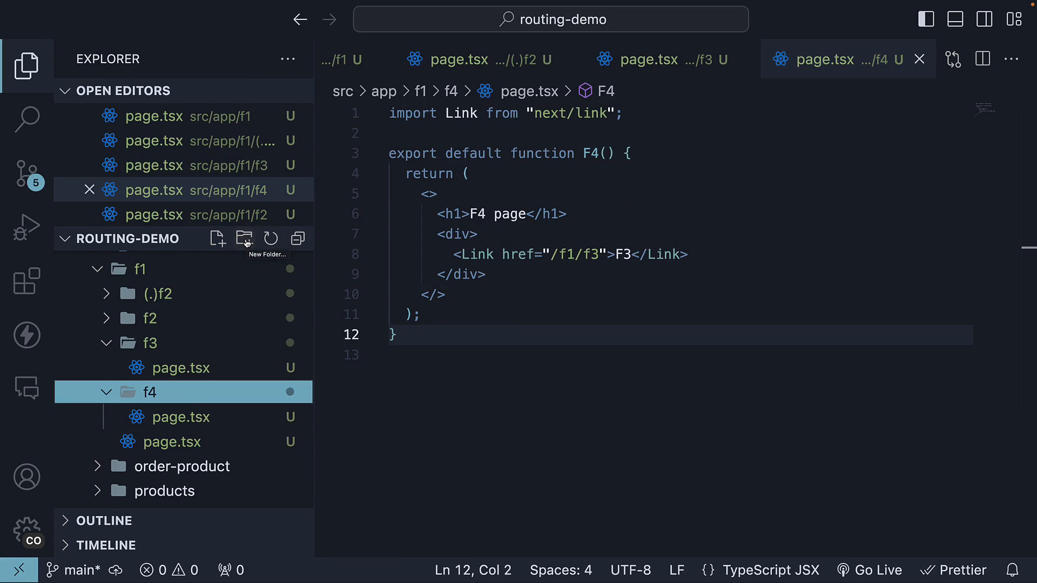
- Create a (..)f3 folder inside f4 and add a page.tsx file to it
left_click(244, 238)
type("(..)f3")
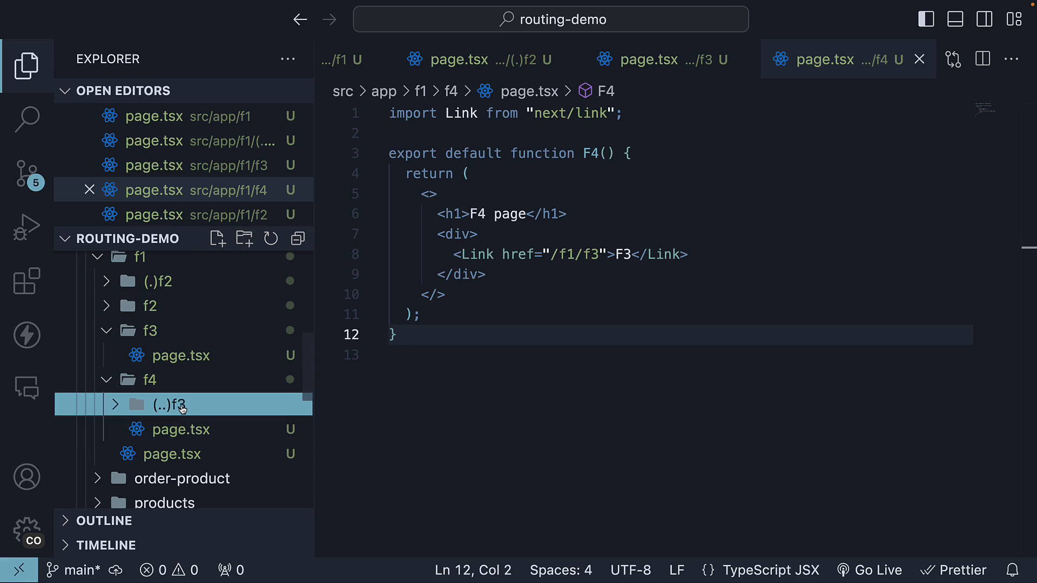
mouse_move(152, 331)
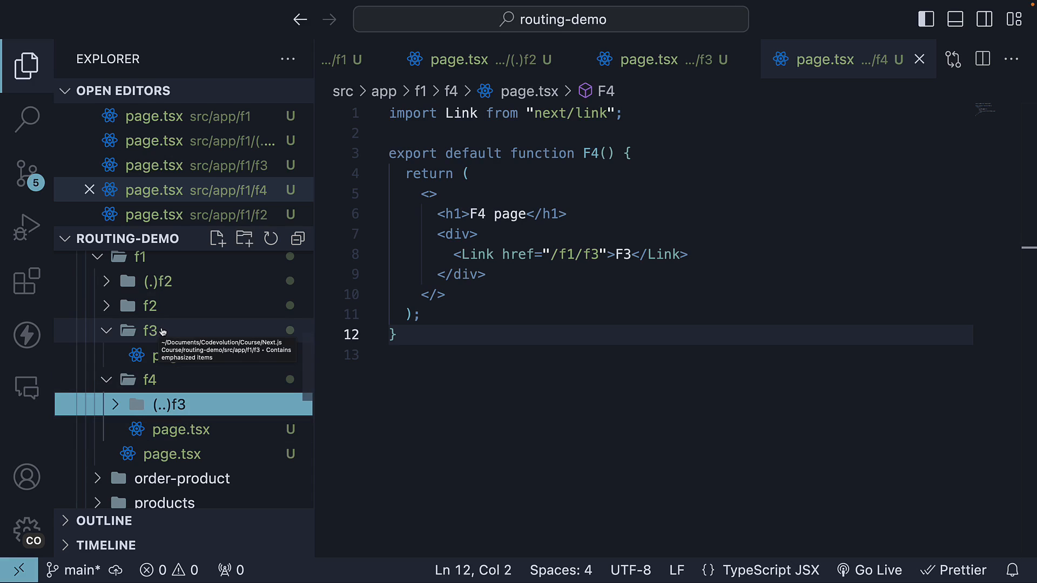
mouse_move(180, 430)
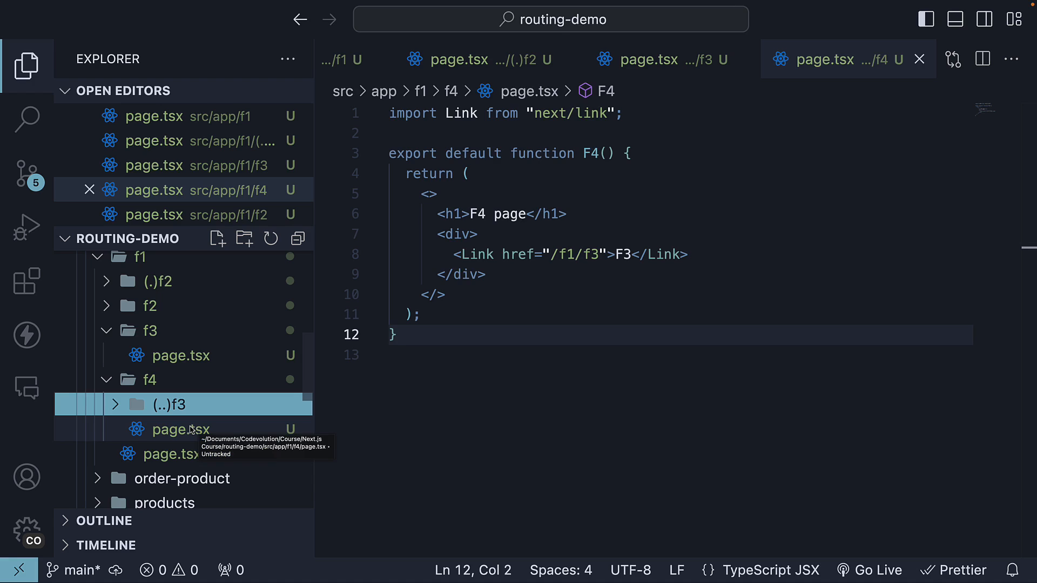
mouse_move(150, 330)
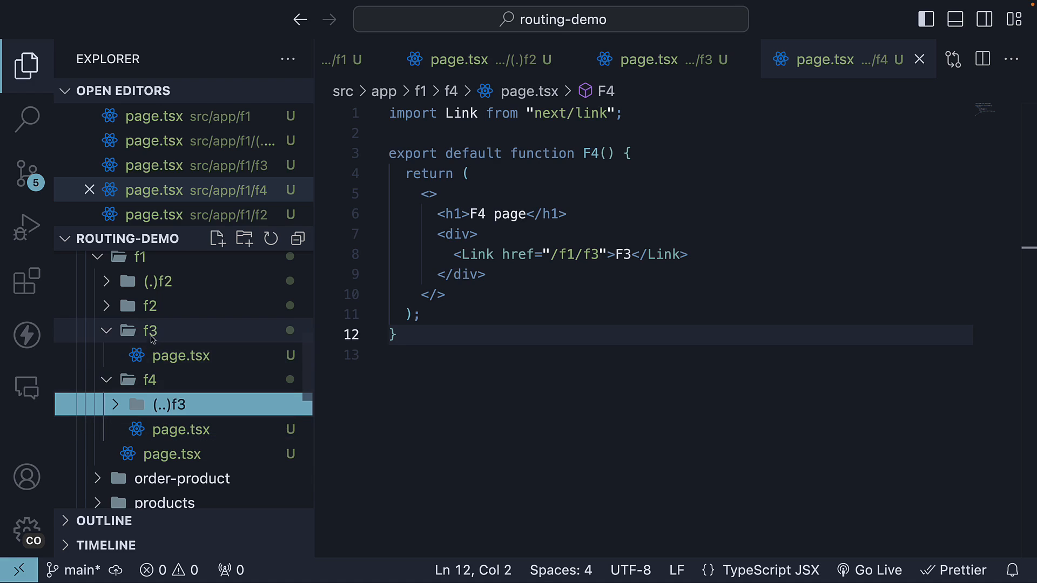
mouse_move(151, 331)
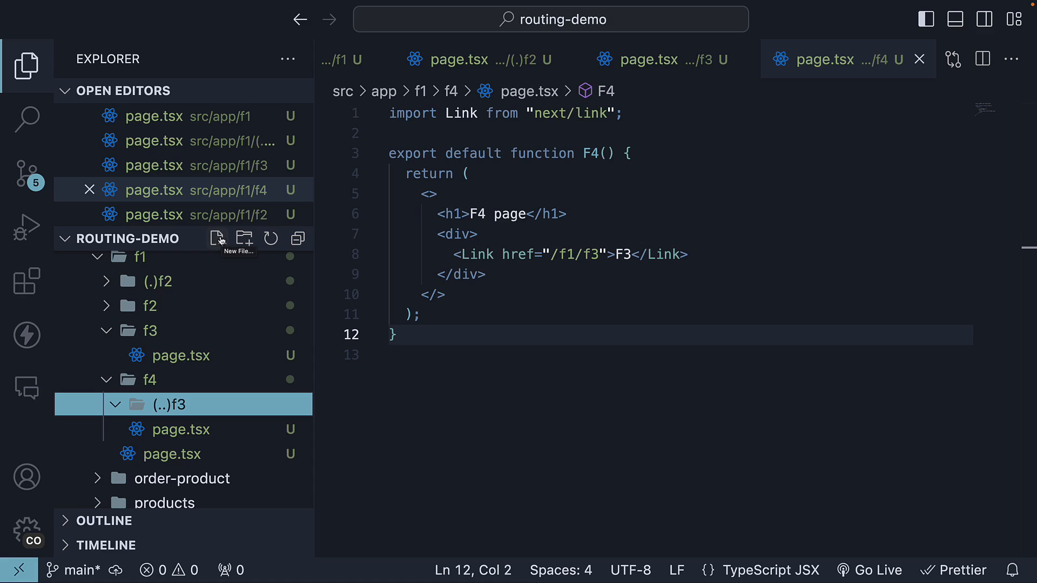
left_click(216, 237)
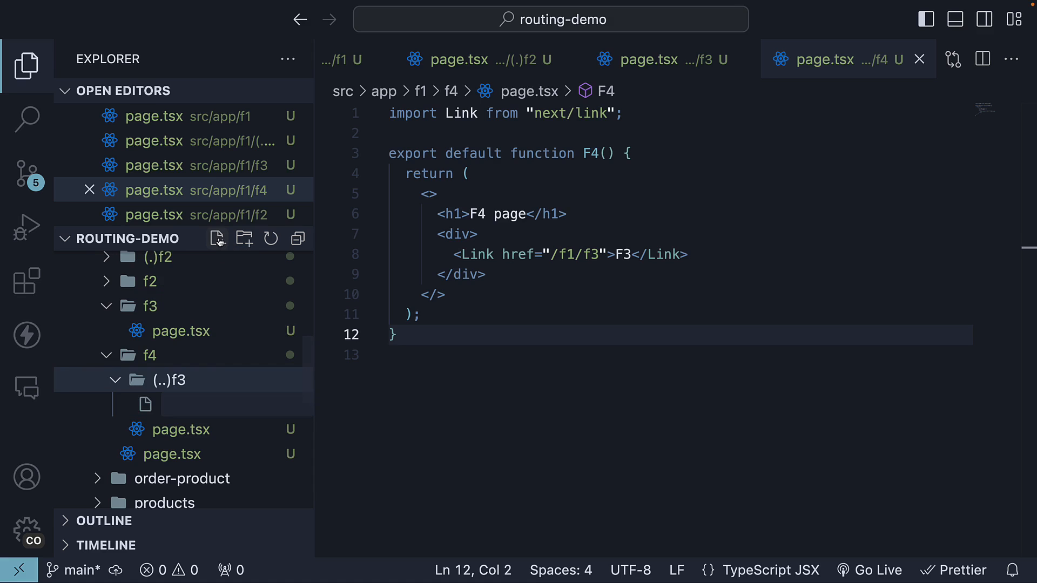
left_click(192, 404)
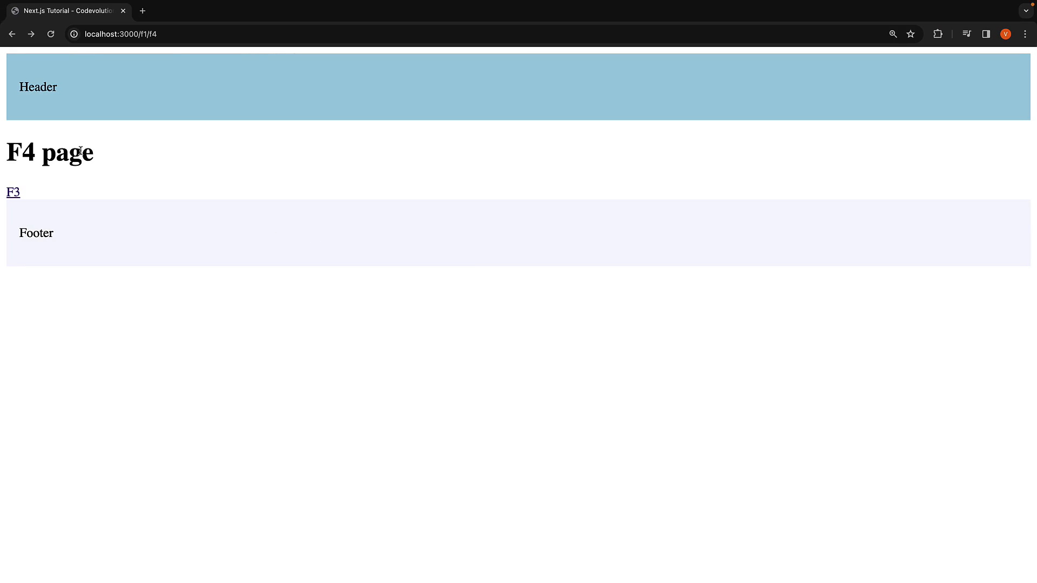
mouse_move(95, 143)
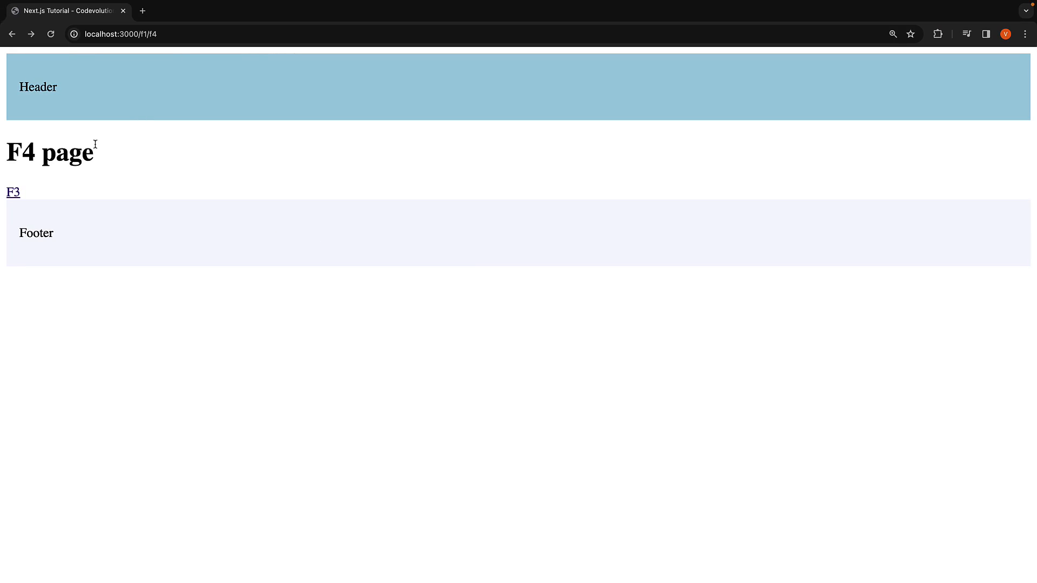
mouse_move(15, 198)
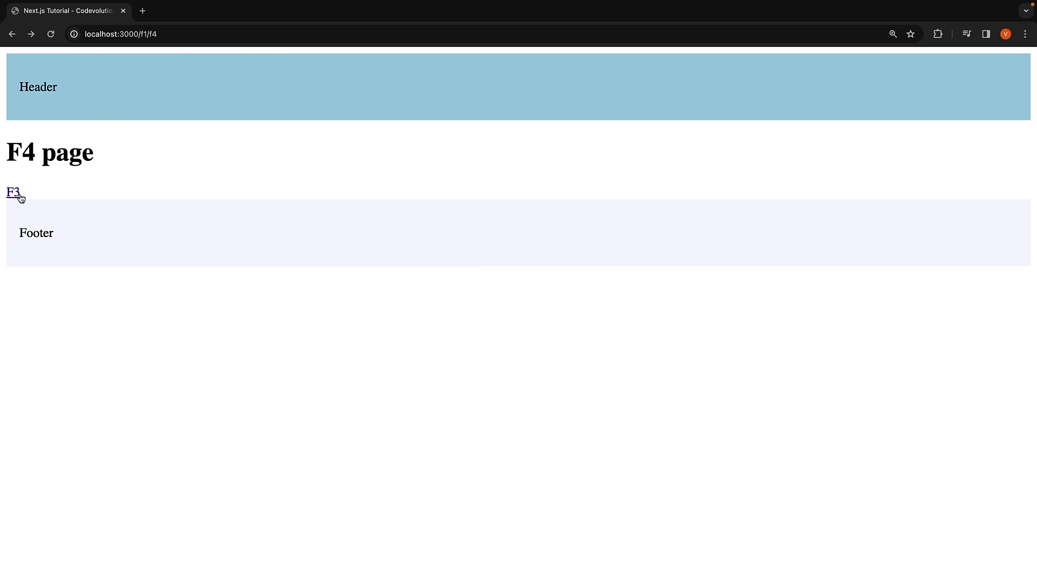
mouse_move(13, 192)
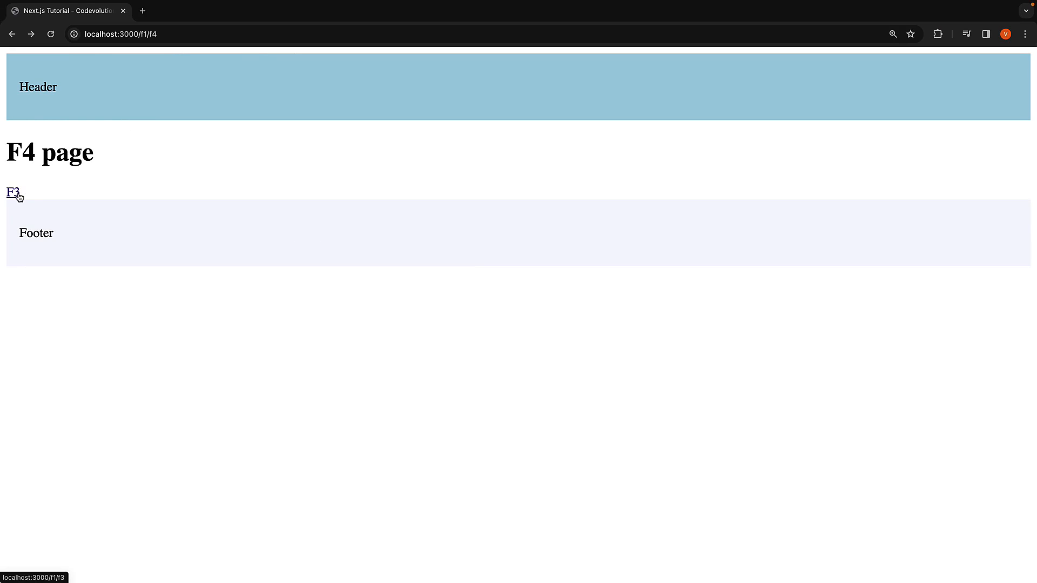
- Follow the F3 link from F4 to see the intercepted page, then reload /f1/f3 for the regular page
left_click(12, 193)
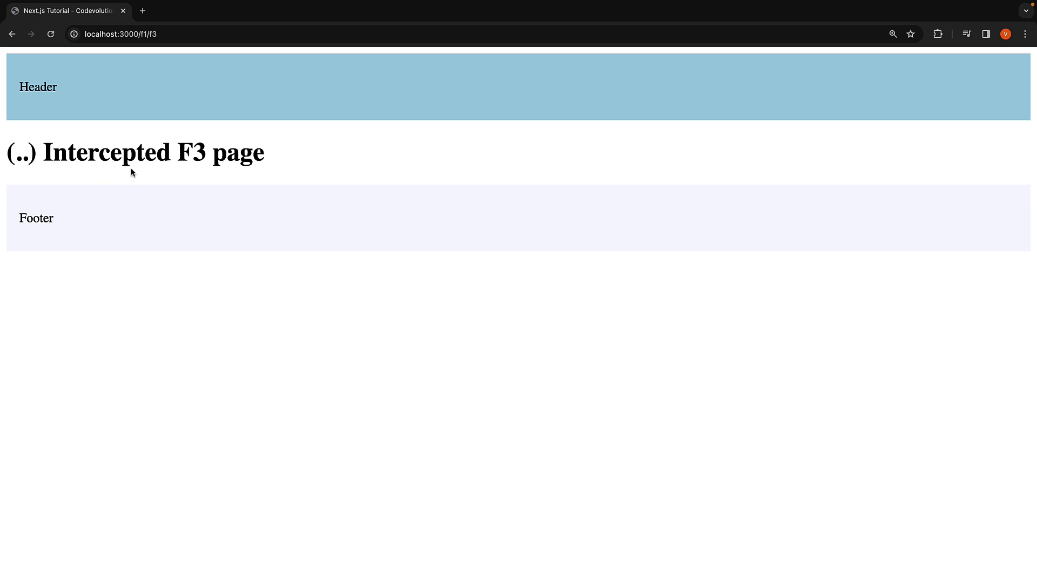
left_click(118, 34)
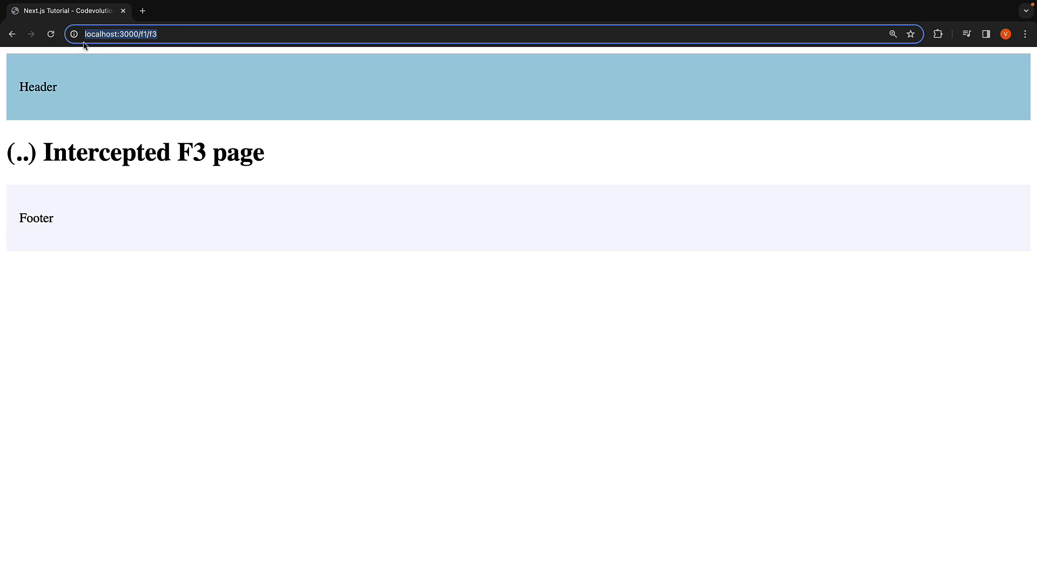
left_click(50, 33)
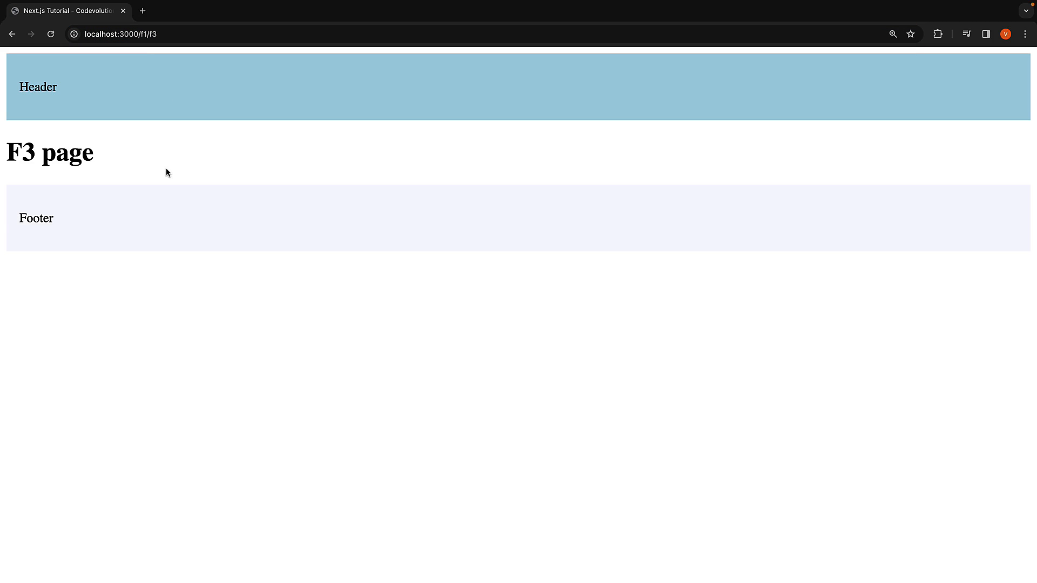
left_click(142, 11)
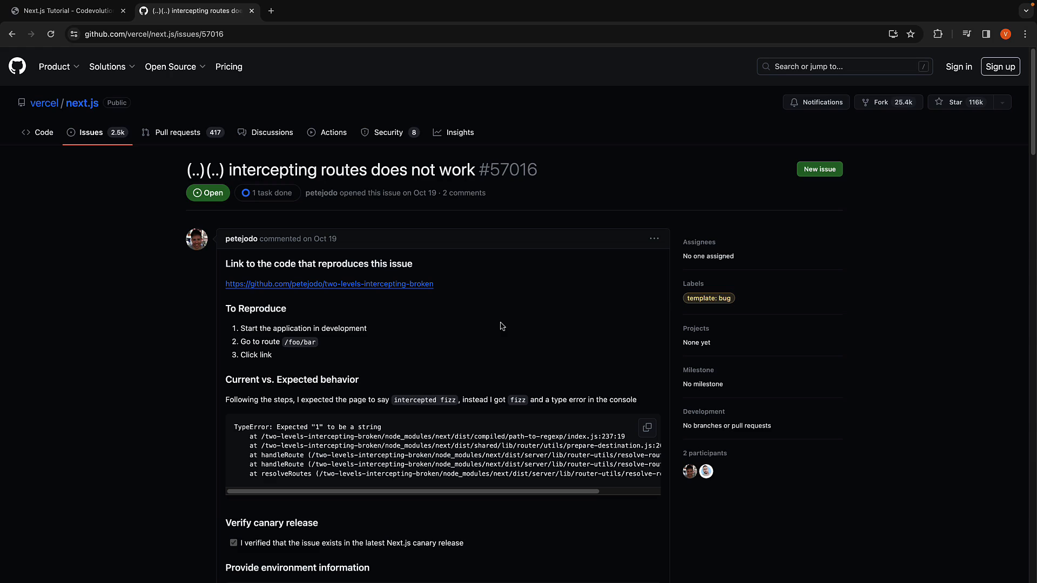
mouse_move(386, 178)
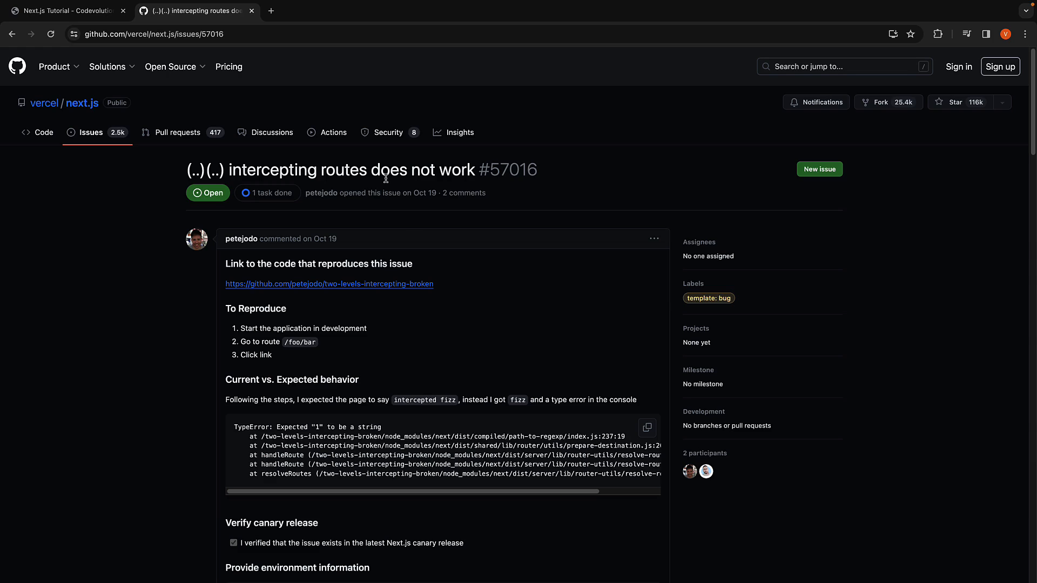
mouse_move(430, 195)
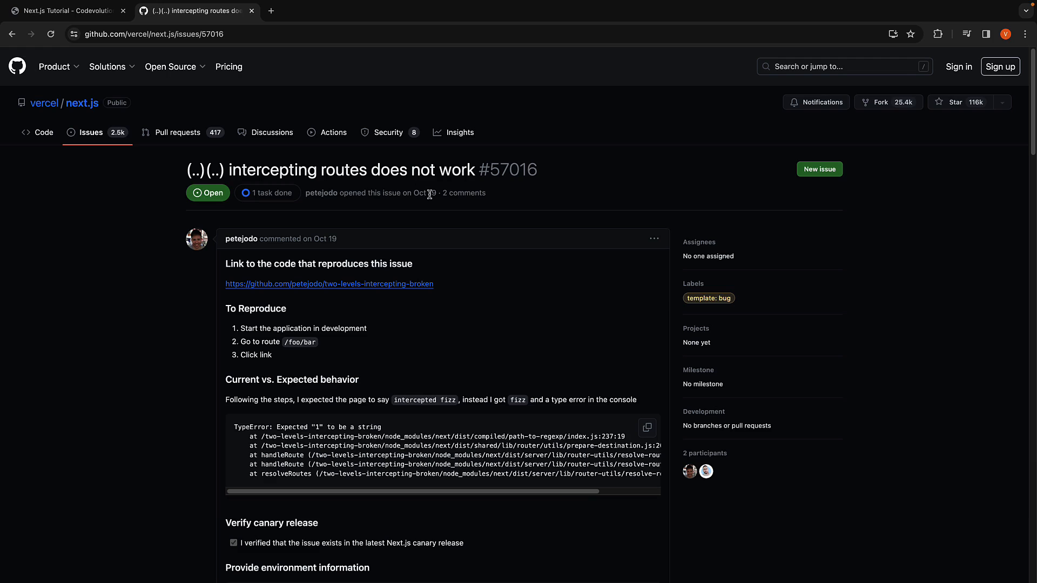
mouse_move(502, 317)
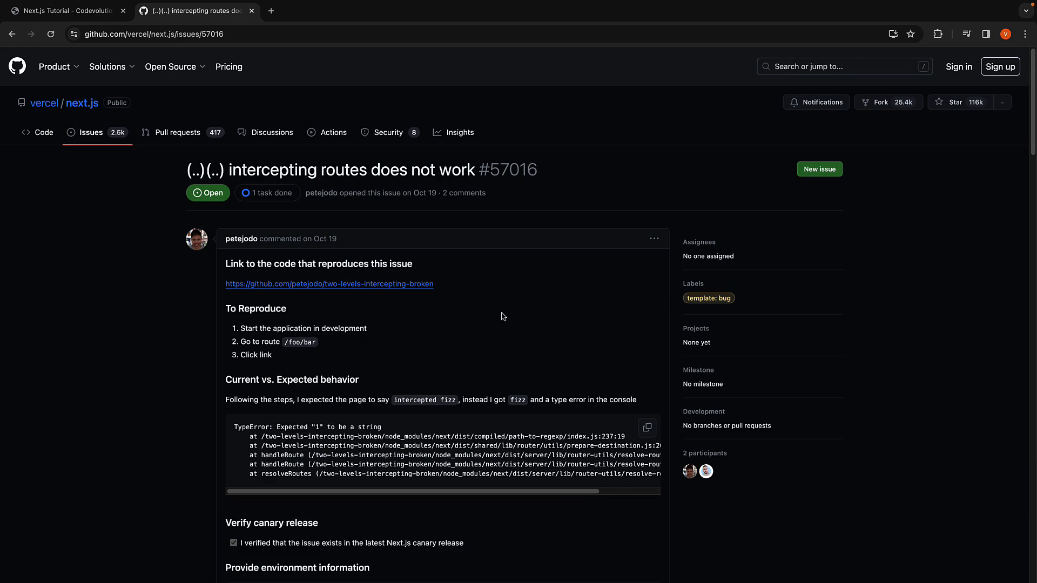
- Scroll through the comments on next.js issue 57016 about (..)(..) intercepting routes
scroll("down", 3)
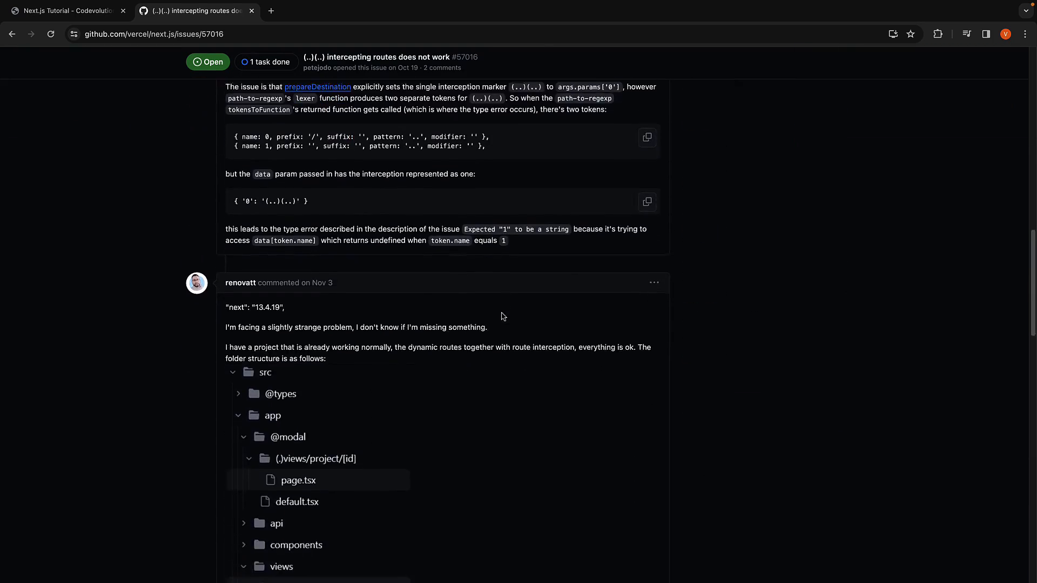
scroll("up", 3)
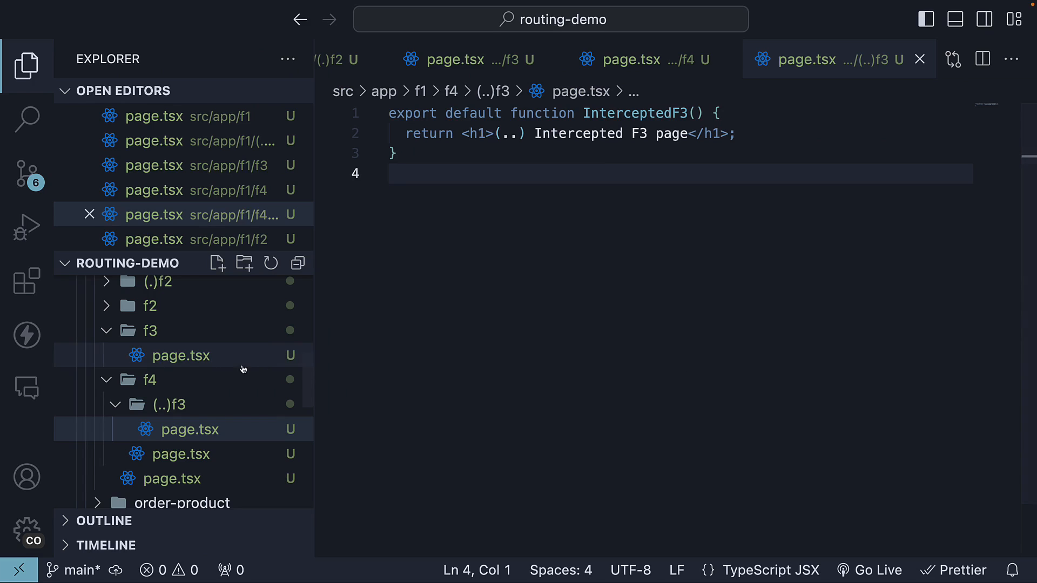
- Add the (...)about folder with page.tsx under f4 and an About link in f4/page.tsx
scroll("up", 3)
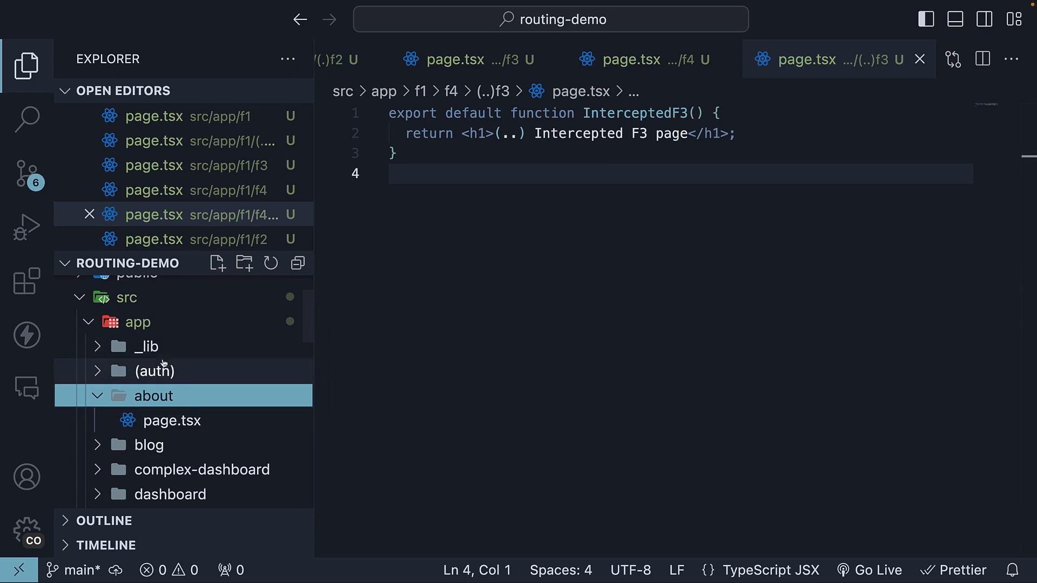
mouse_move(178, 395)
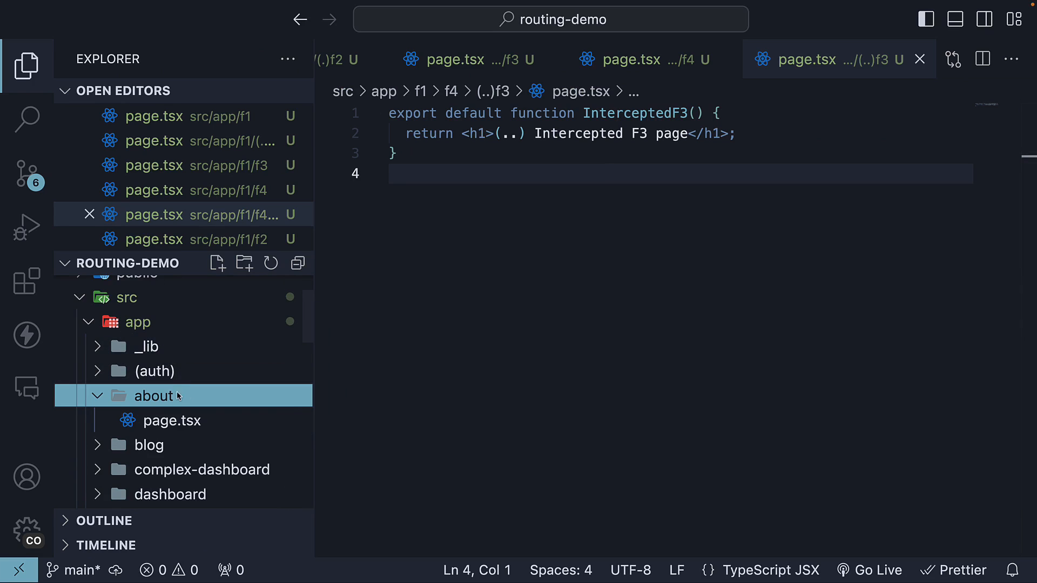
scroll("down", 3)
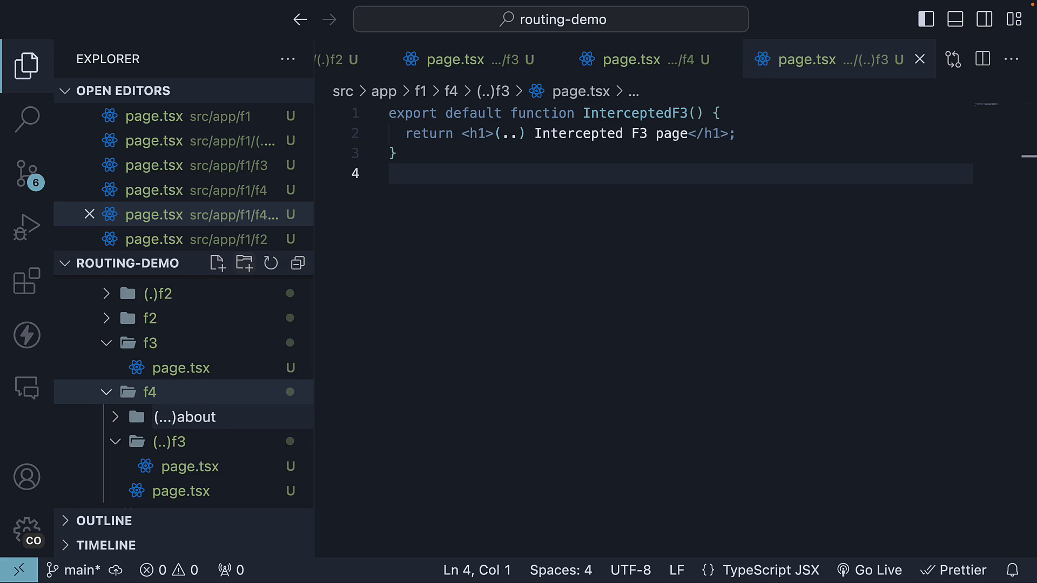
left_click(185, 417)
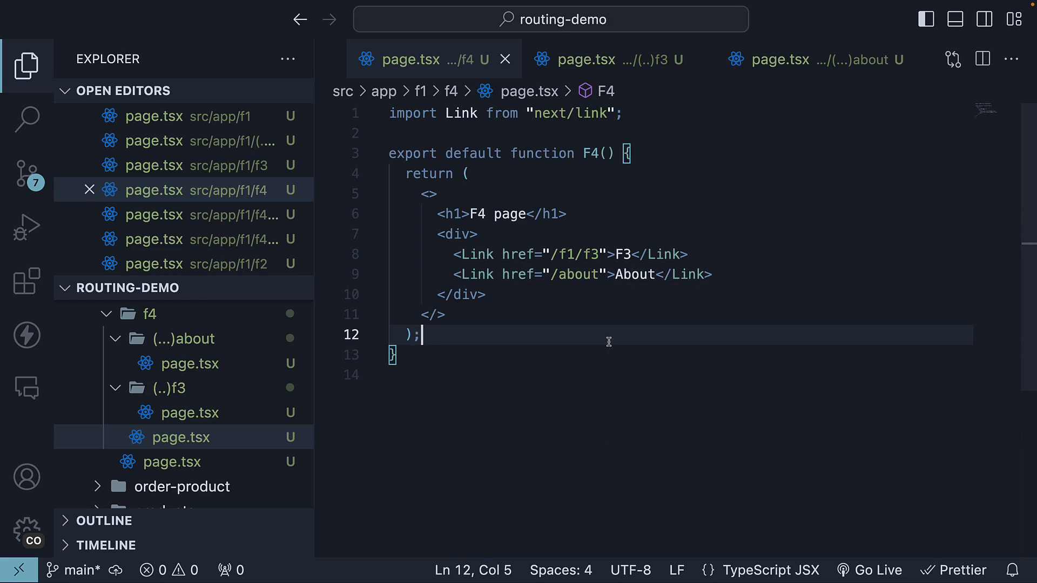
mouse_move(537, 387)
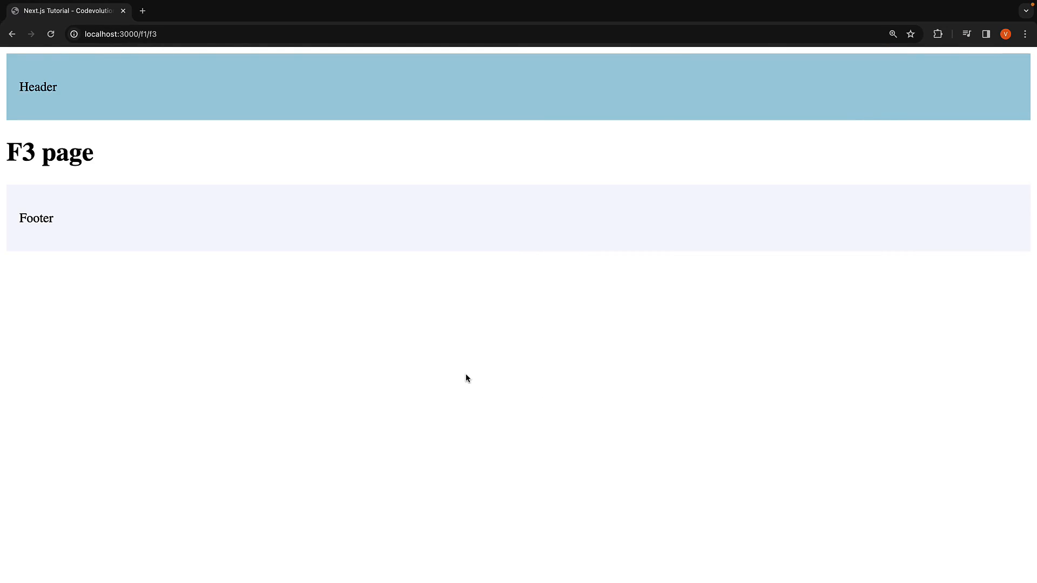
- Return to /f1/f4 and follow the About link to the intercepted About page
left_click(133, 33)
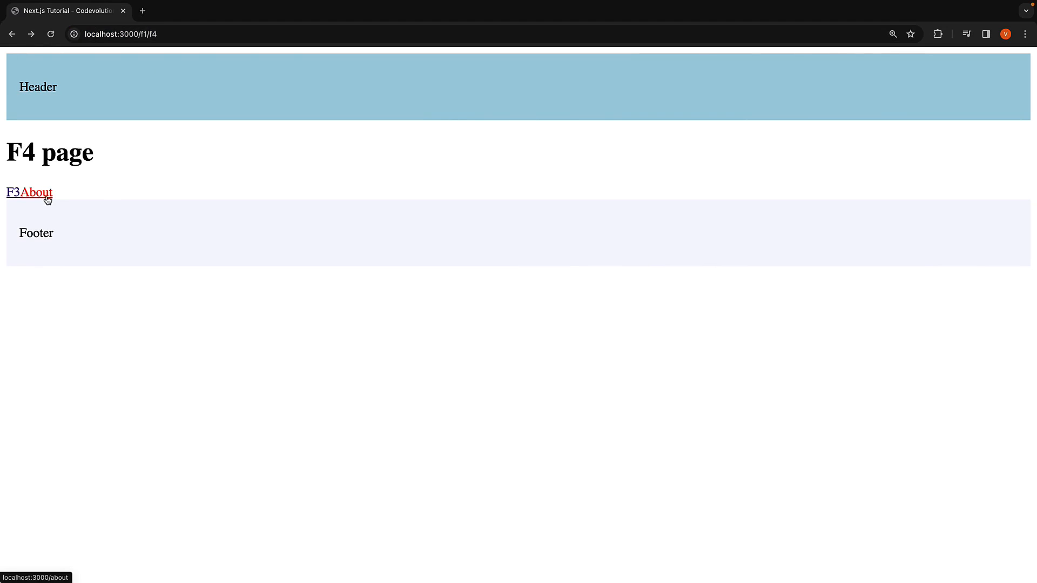
left_click(38, 192)
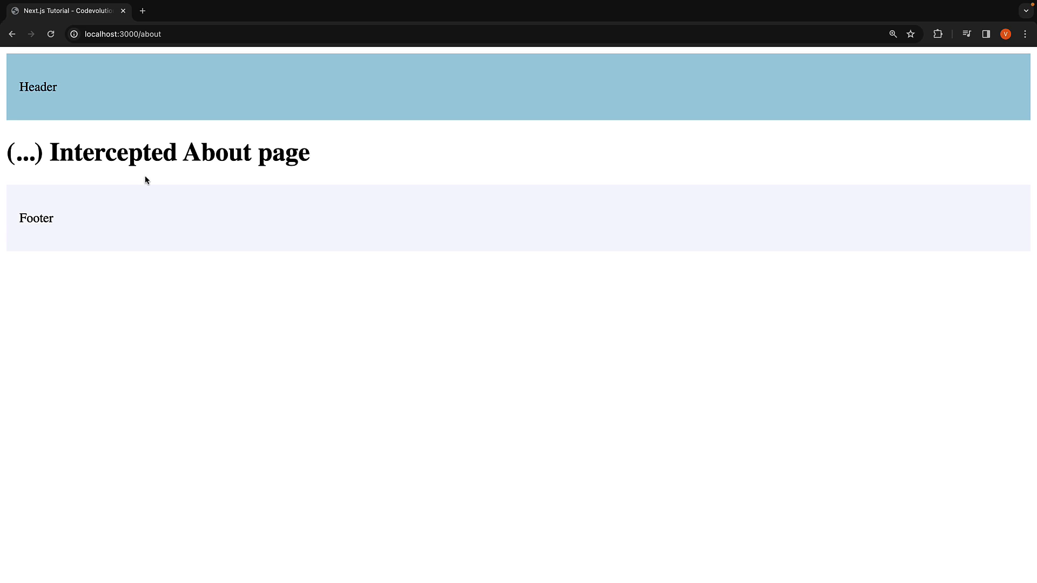
mouse_move(76, 61)
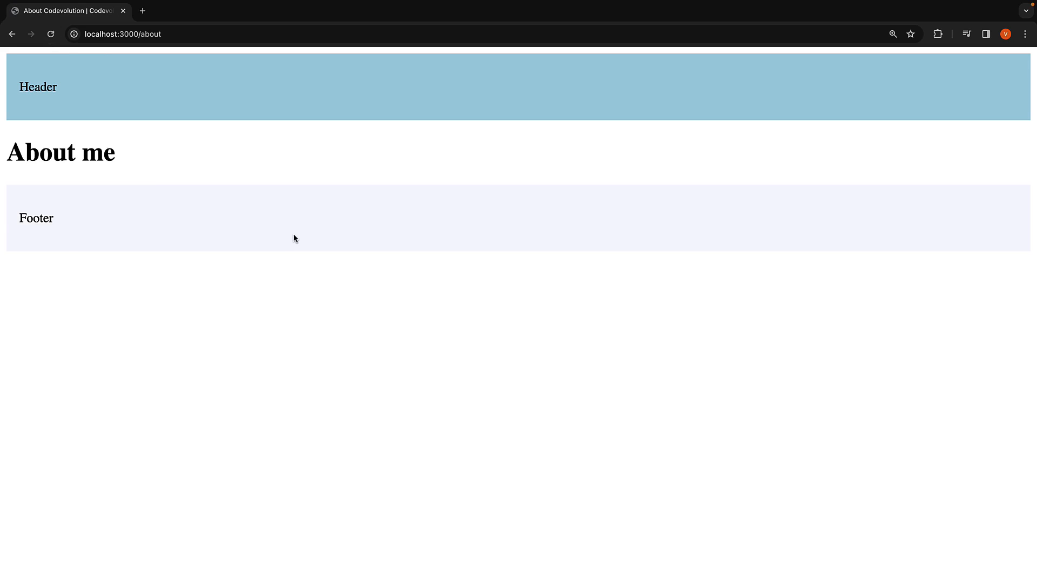
mouse_move(649, 348)
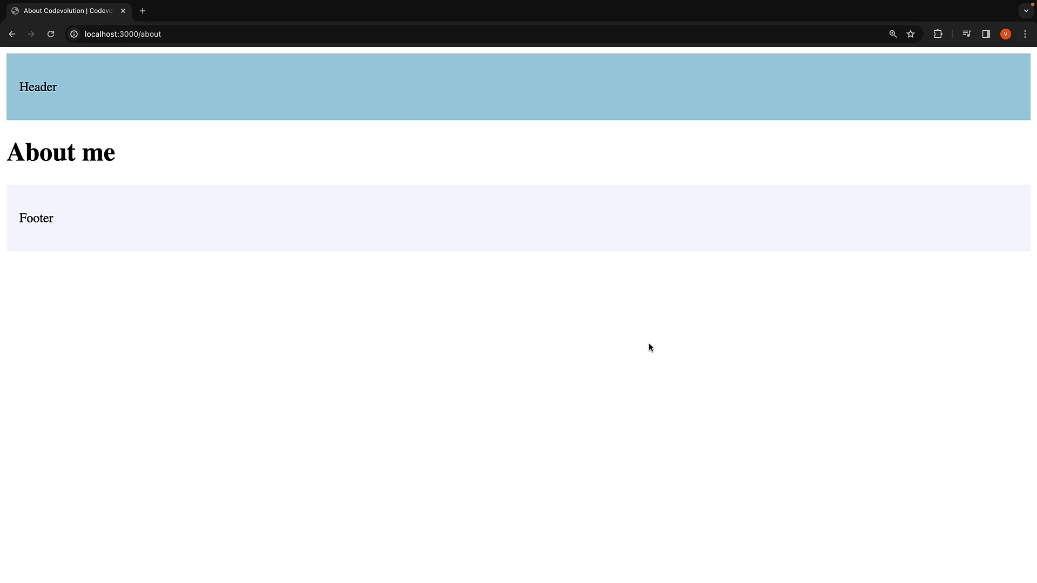